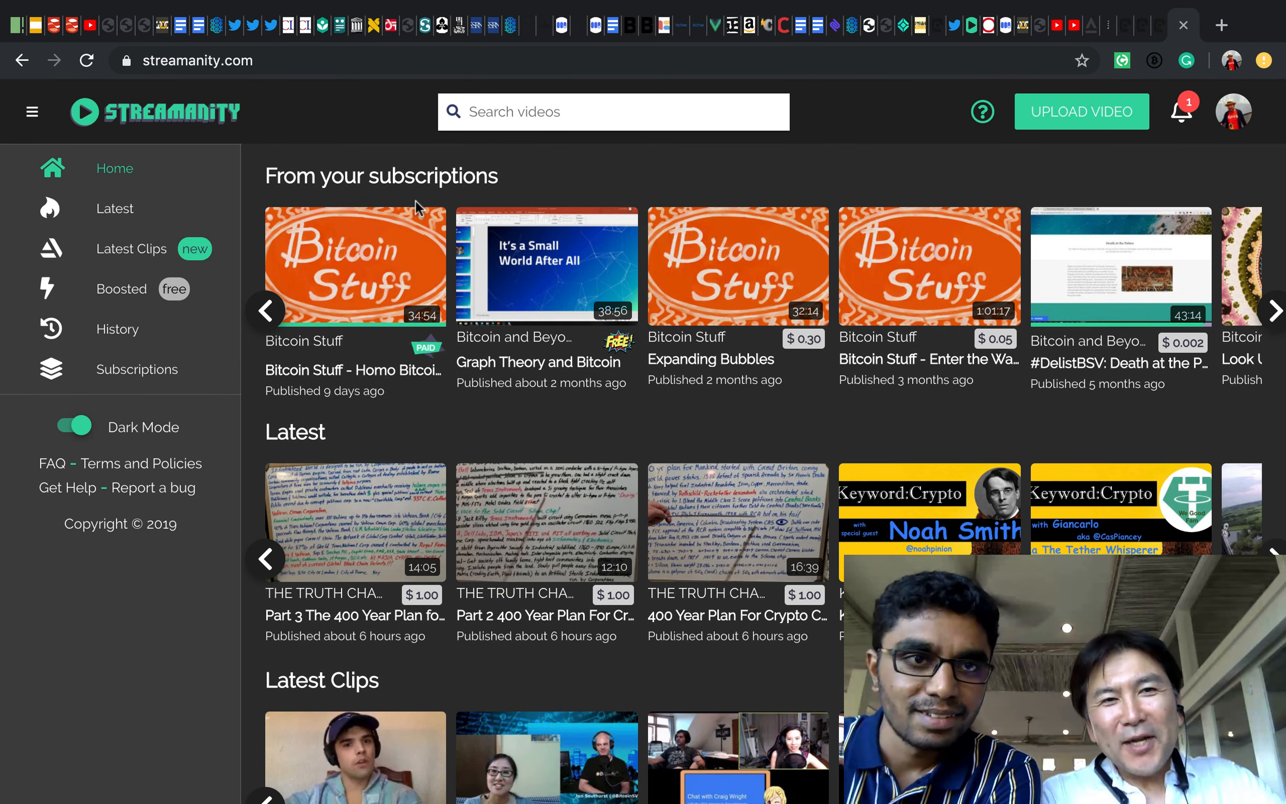
{"action": "mouse_move", "coordinate": [354, 83]}
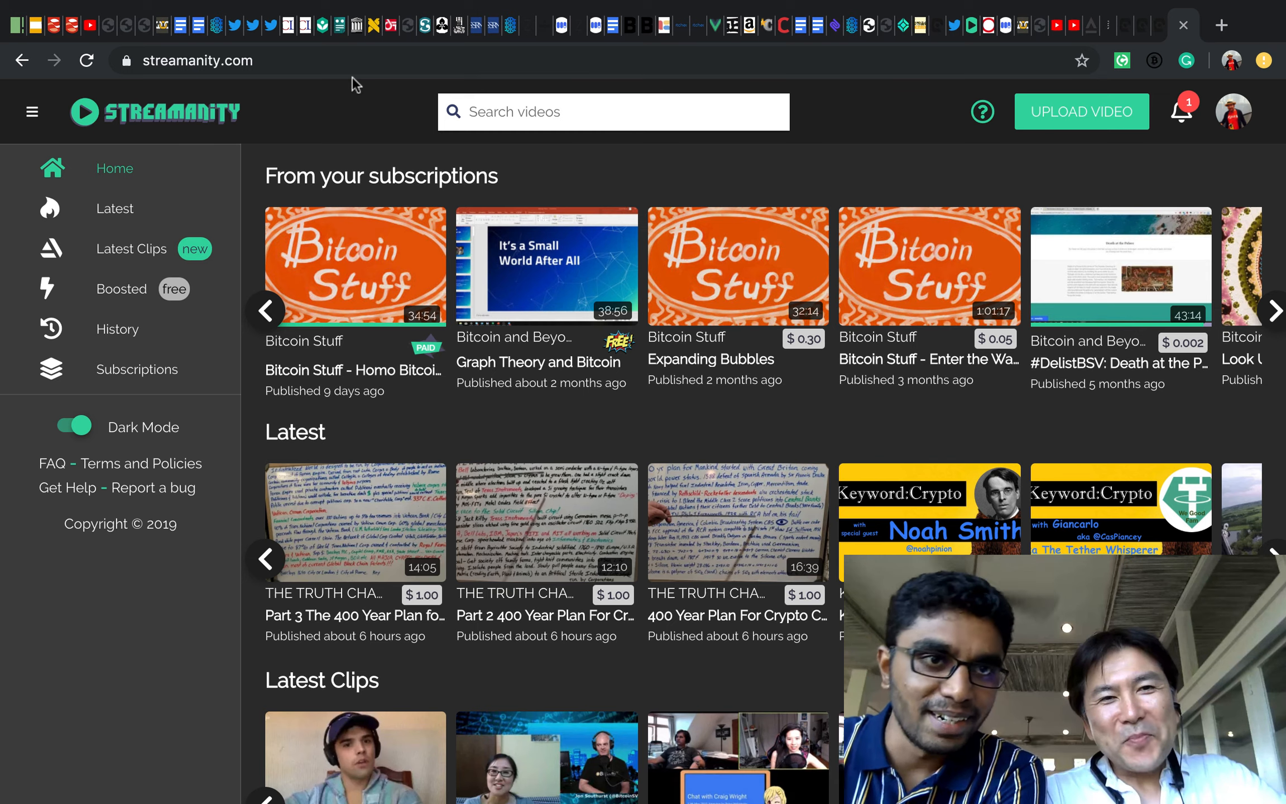
{"action": "mouse_move", "coordinate": [500, 402]}
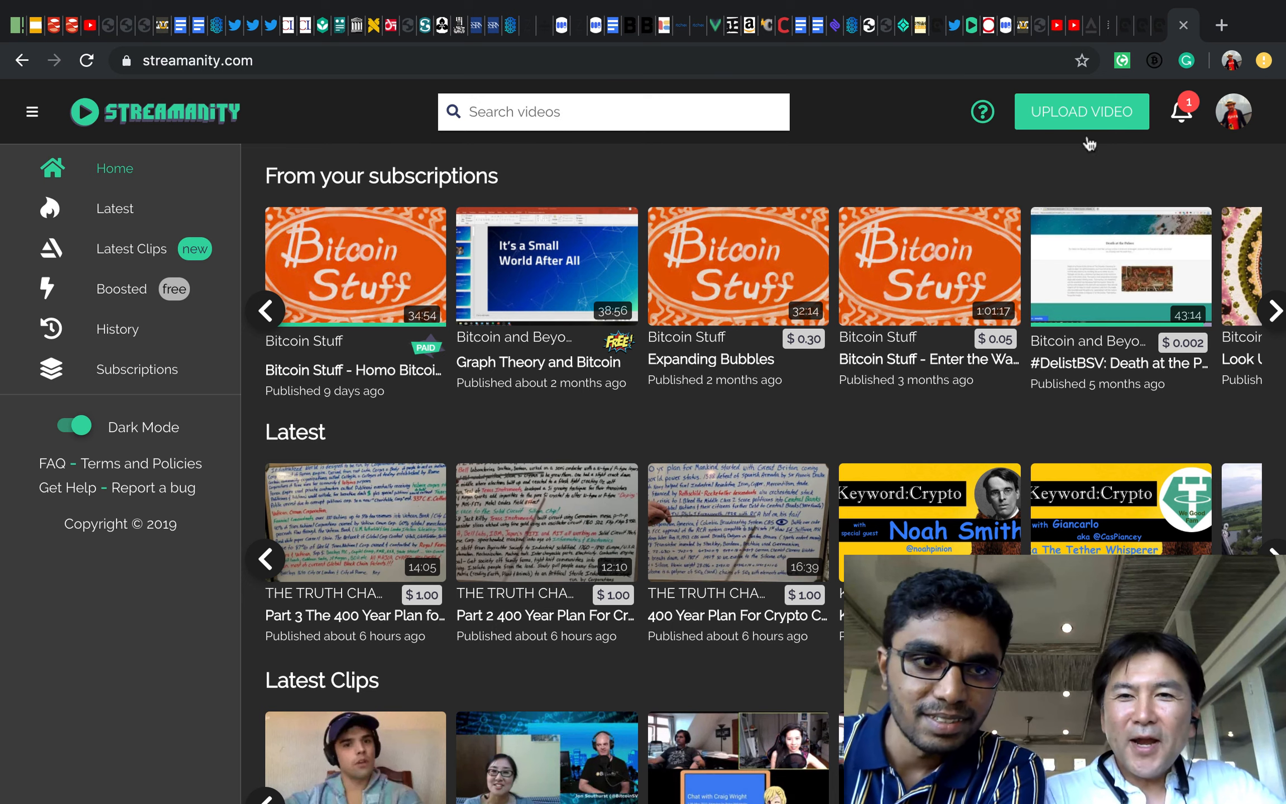
{"action": "mouse_move", "coordinate": [830, 162]}
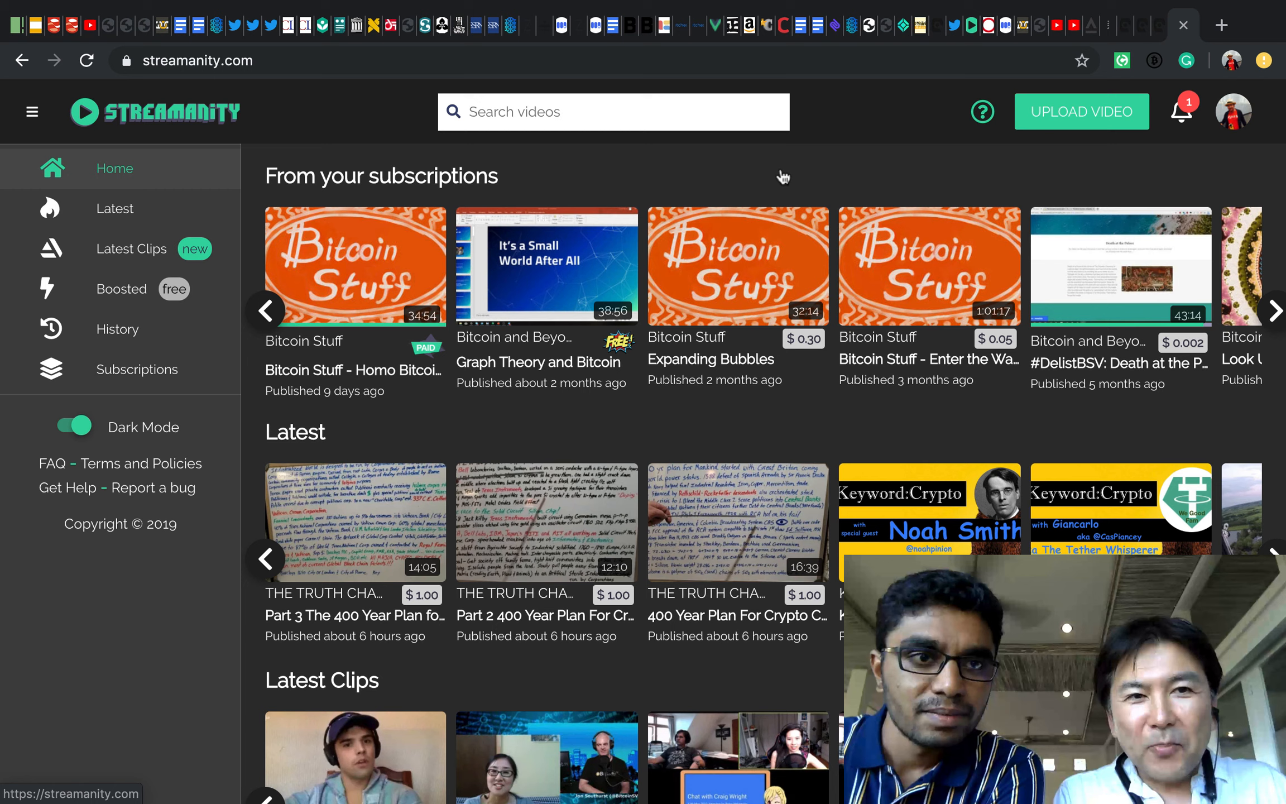
{"action": "mouse_move", "coordinate": [1081, 111]}
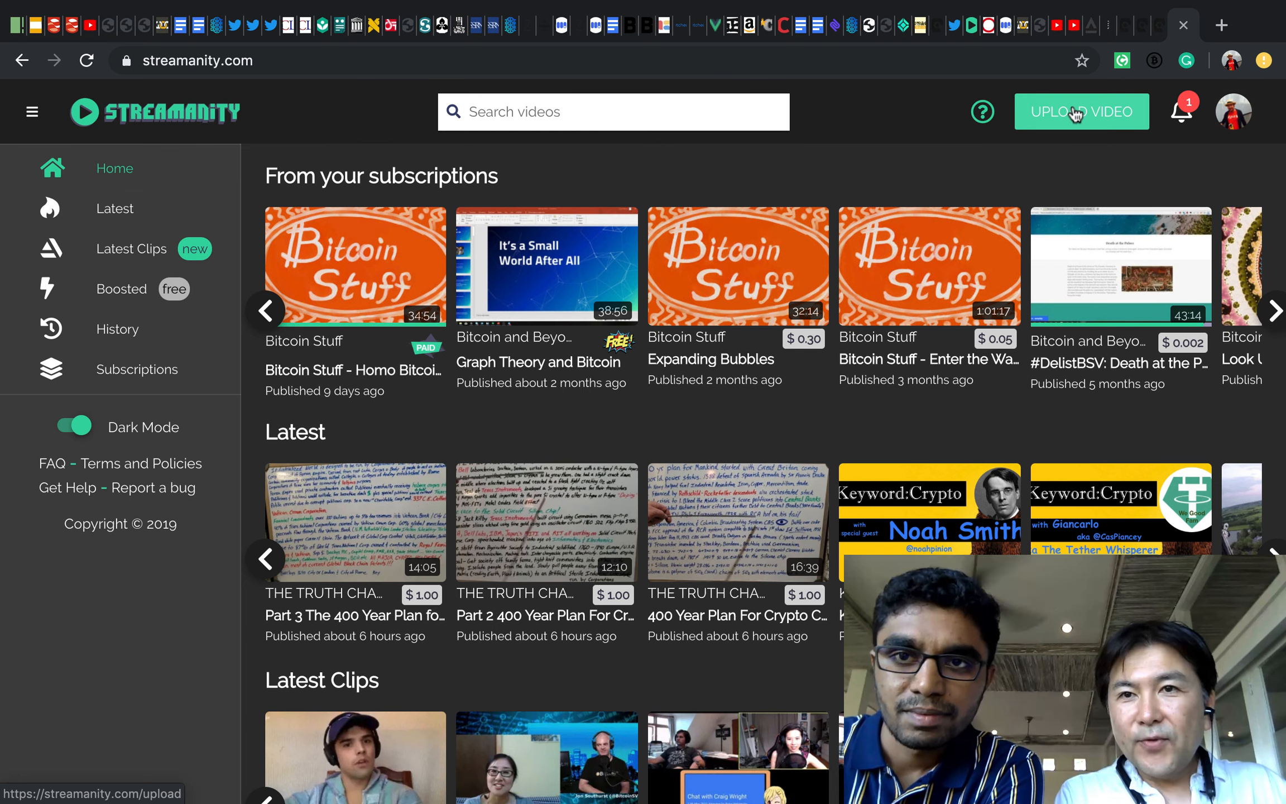
- Go to the UPLOAD VIDEO page, which first asks for a channel name
{"action": "left_click", "coordinate": [1081, 112]}
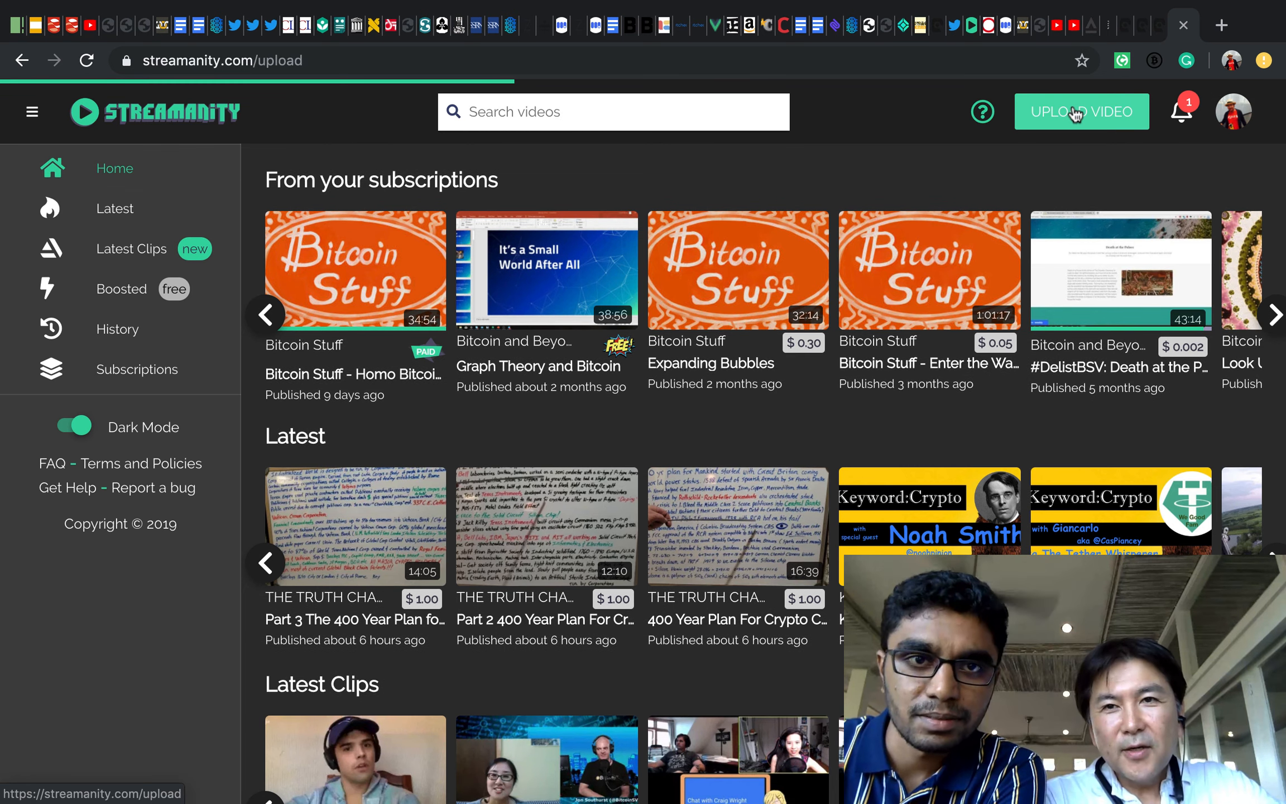
{"action": "left_click", "coordinate": [1080, 111]}
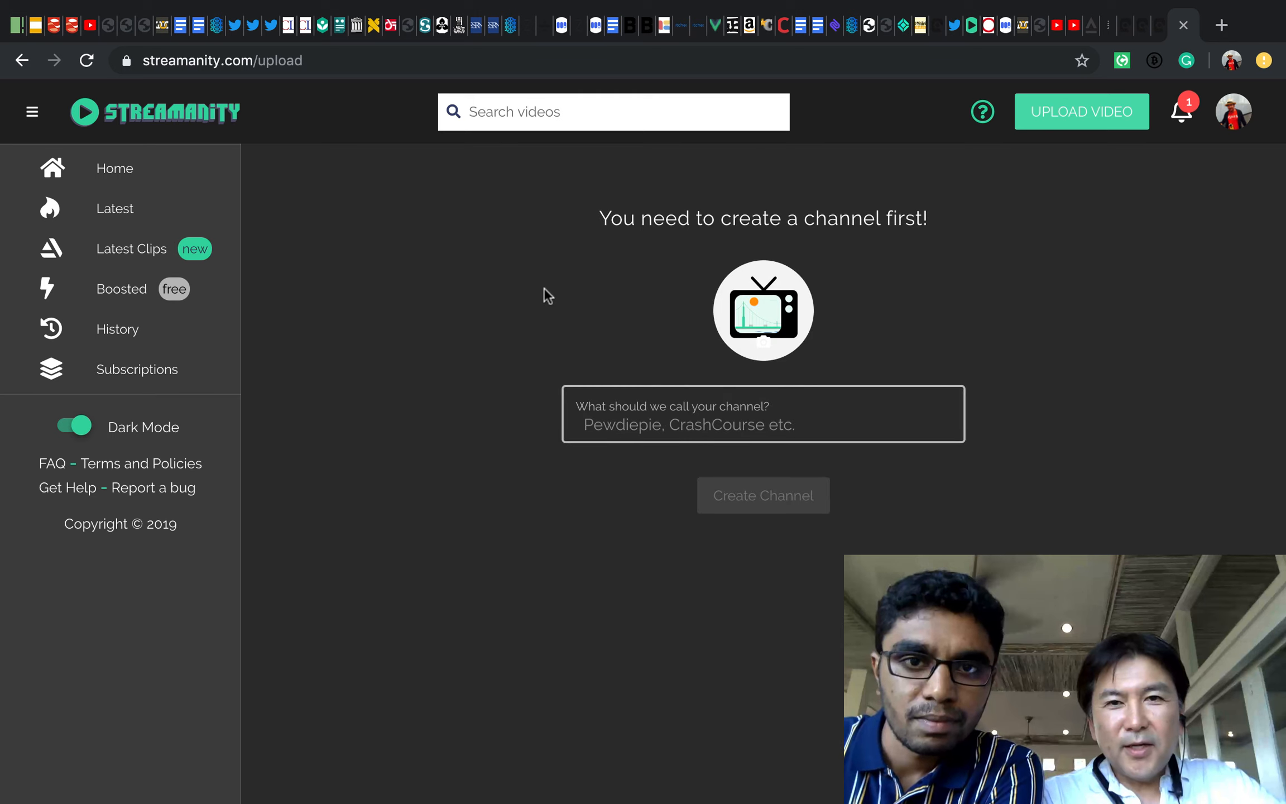
{"action": "mouse_move", "coordinate": [456, 257]}
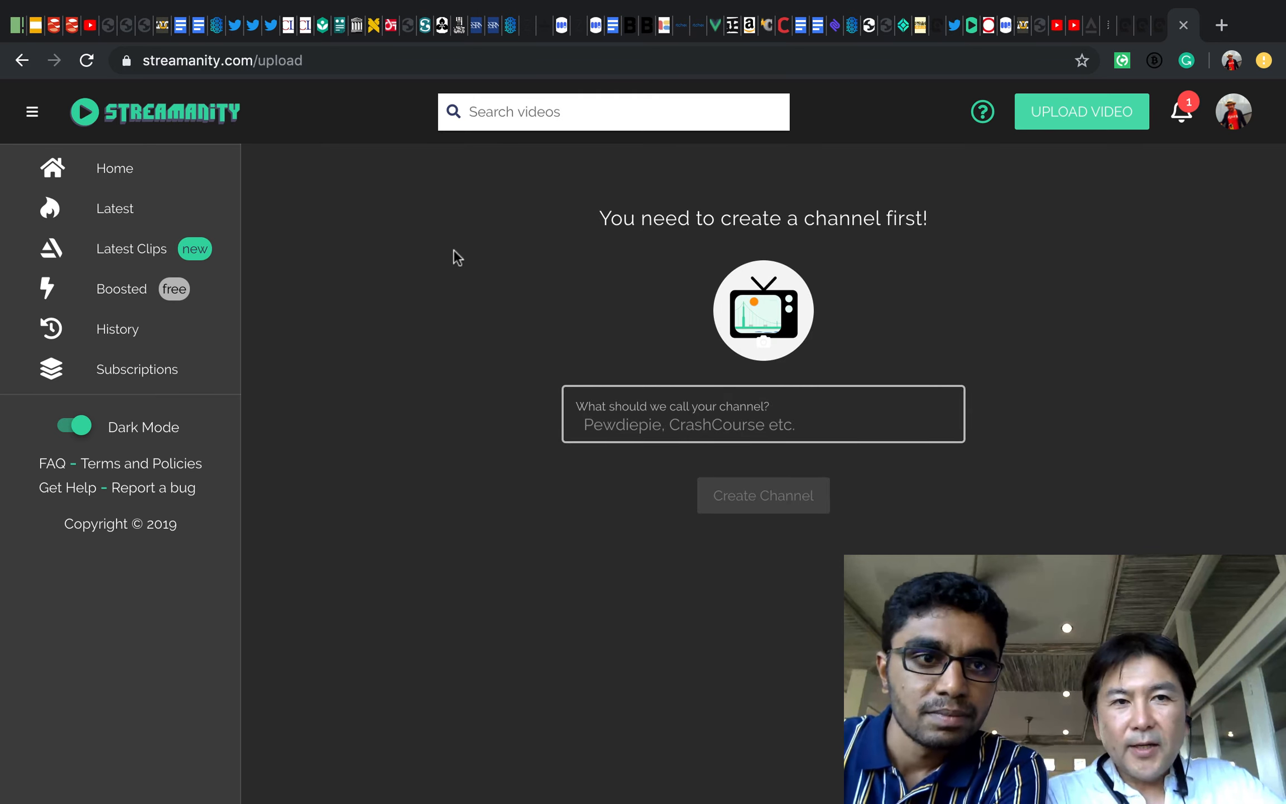
{"action": "mouse_move", "coordinate": [1232, 112]}
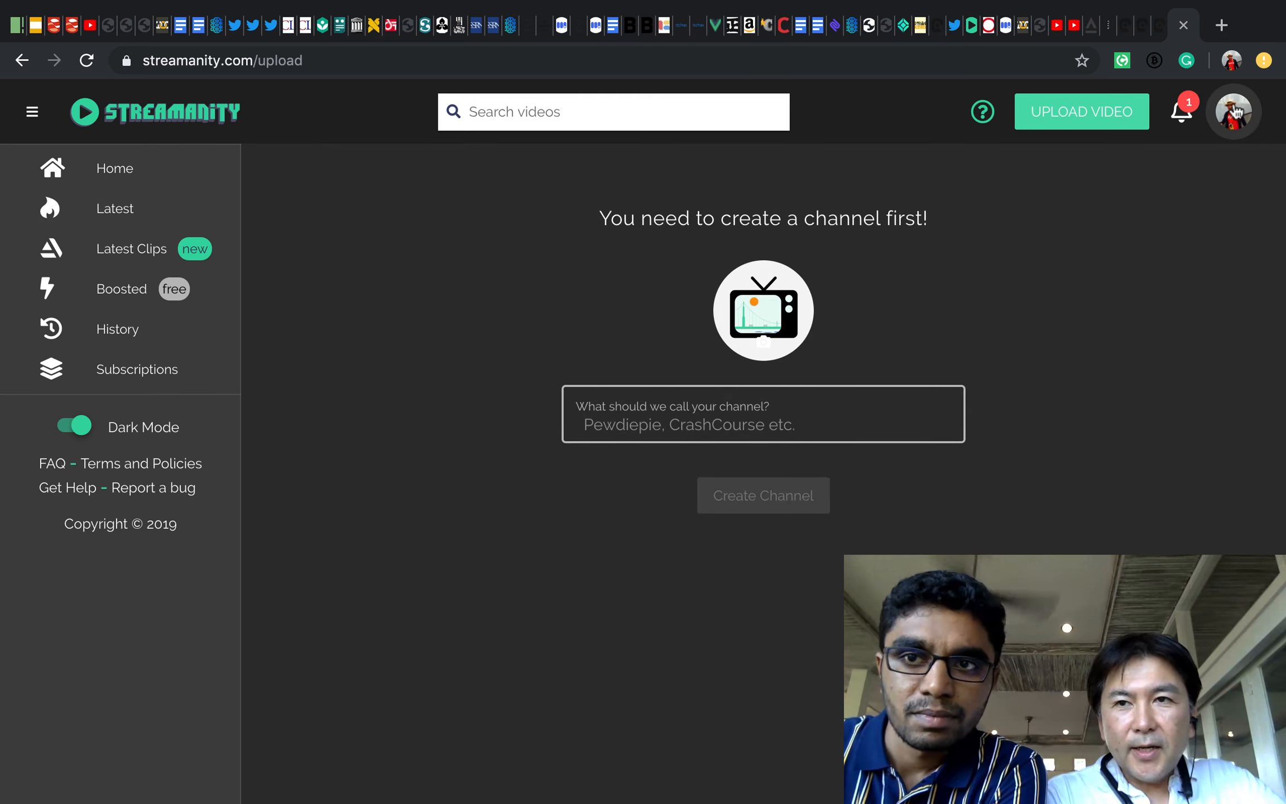
- View My Money with the $3.72 balance and Account History, then head back to uploads
{"action": "left_click", "coordinate": [1231, 112]}
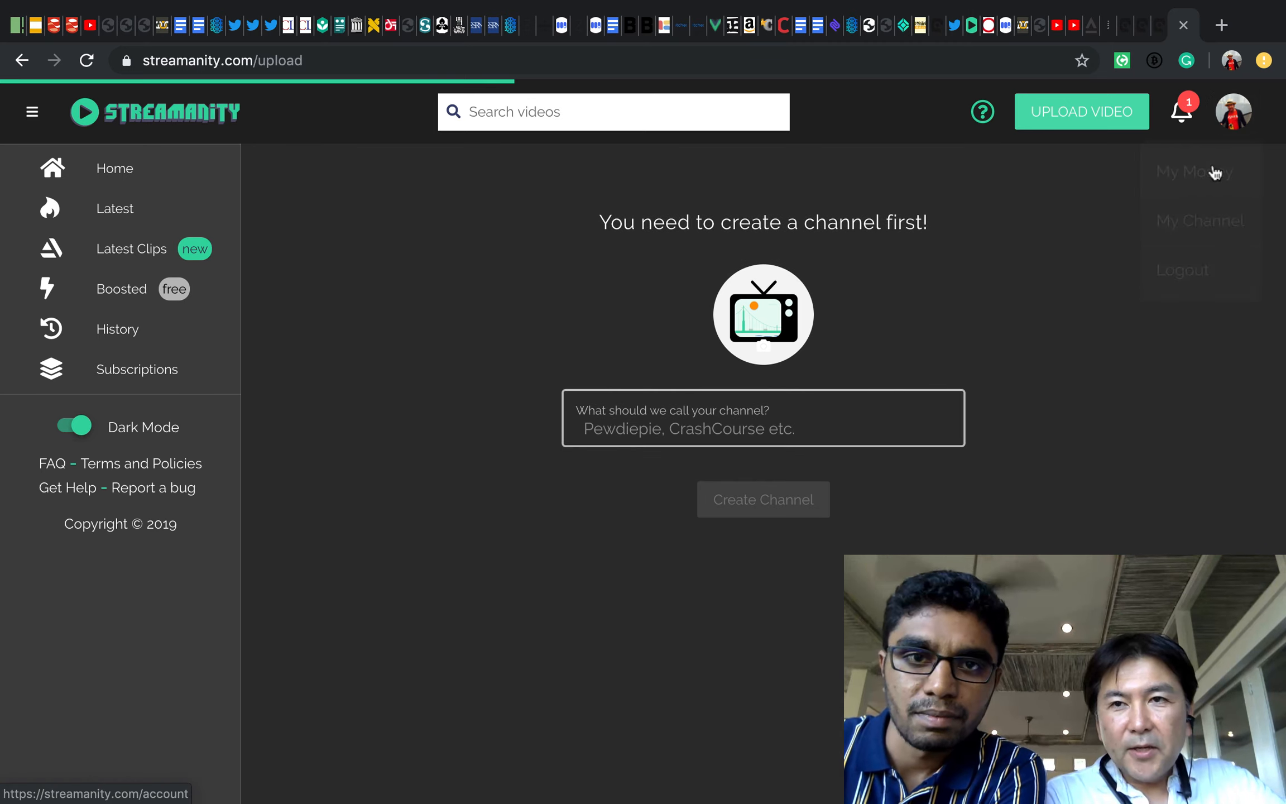
{"action": "left_click", "coordinate": [1195, 171]}
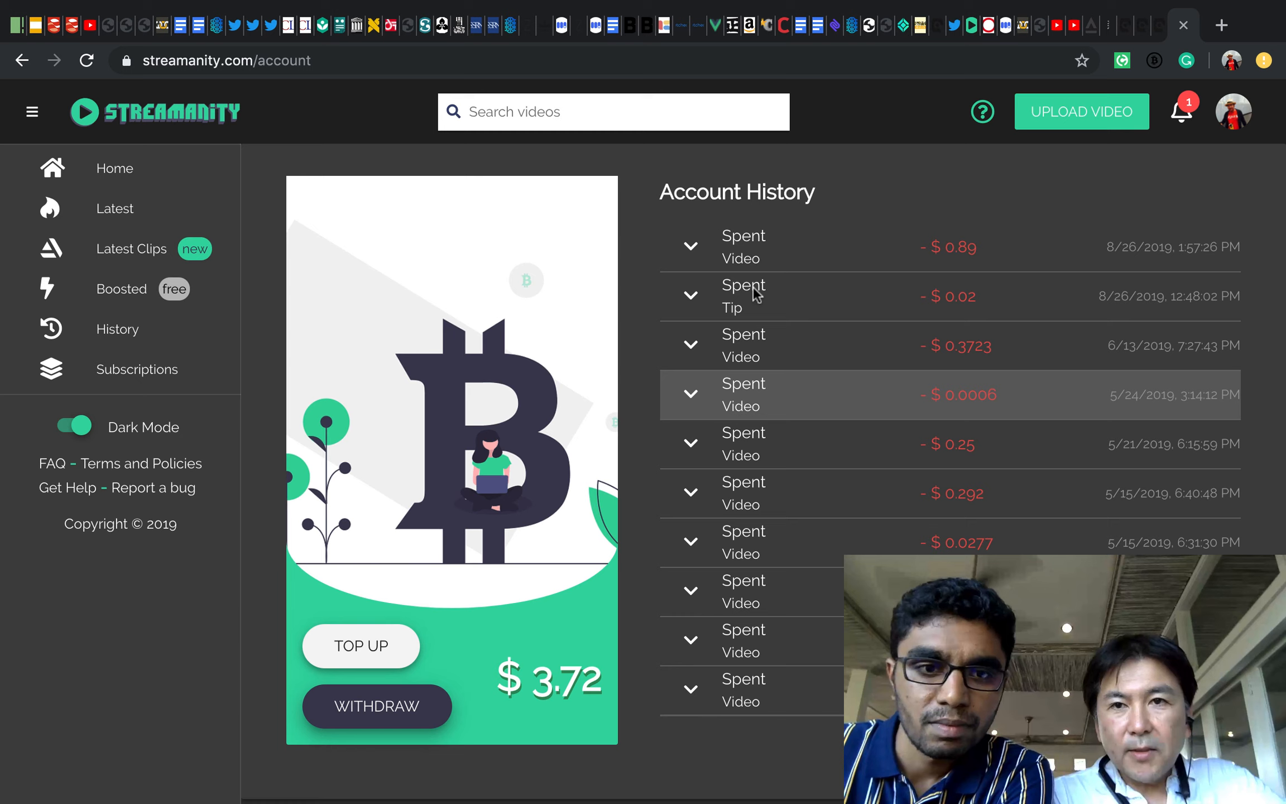
{"action": "mouse_move", "coordinate": [855, 459]}
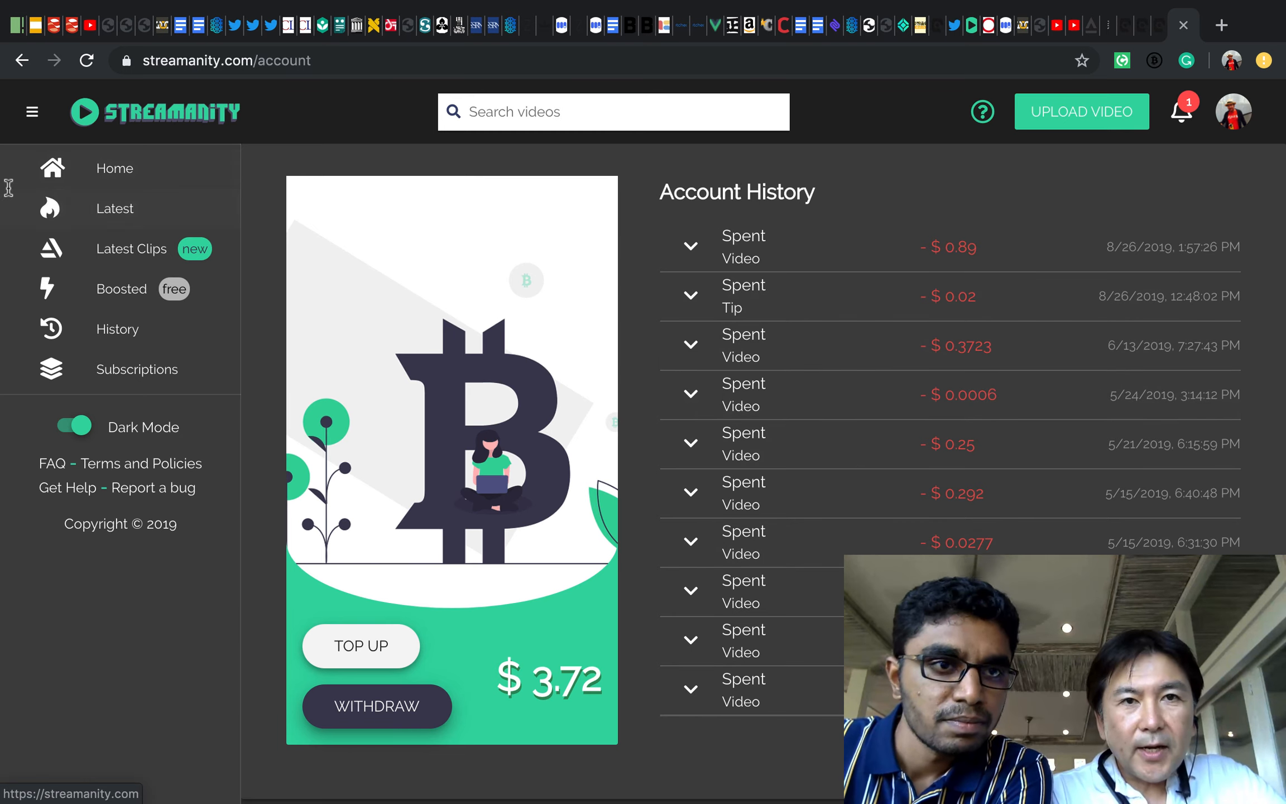
{"action": "left_click", "coordinate": [1081, 111]}
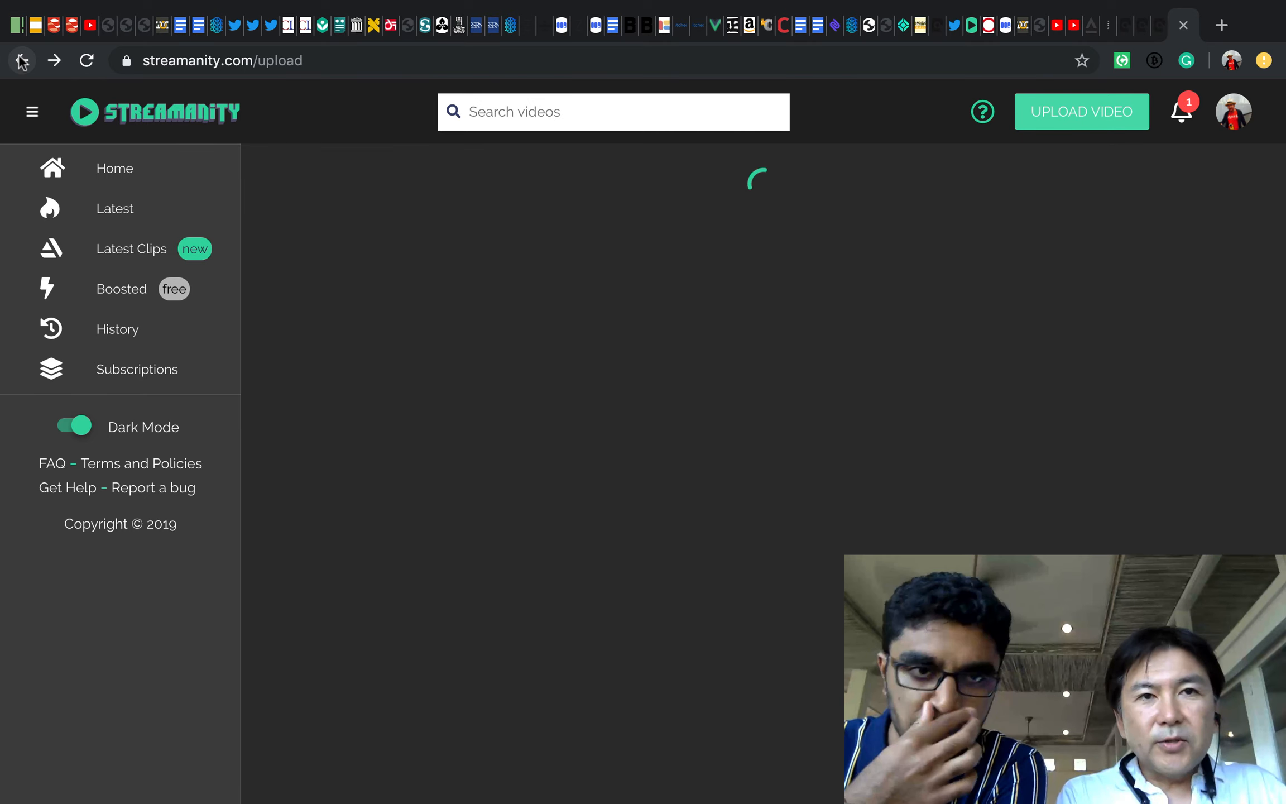
- Navigate back to the home feed of subscription and latest videos
{"action": "left_click", "coordinate": [21, 59]}
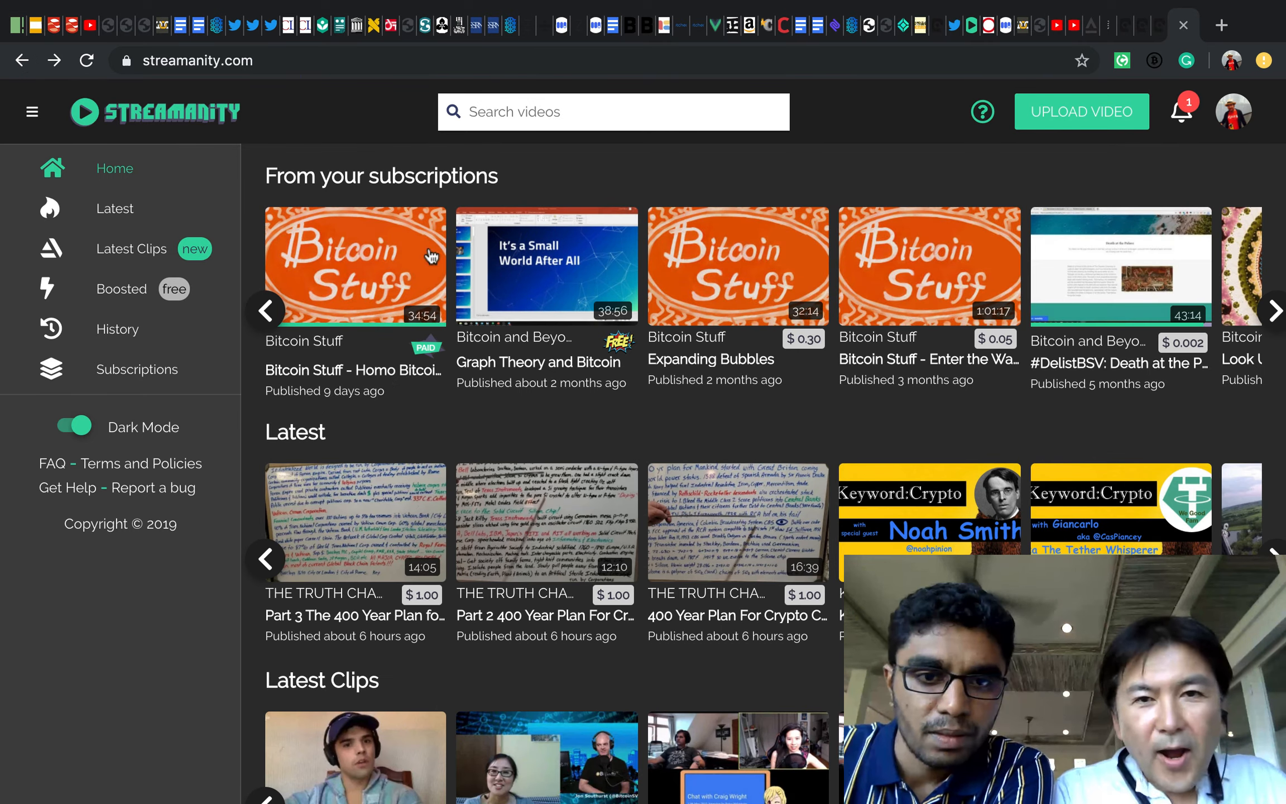
{"action": "mouse_move", "coordinate": [356, 292]}
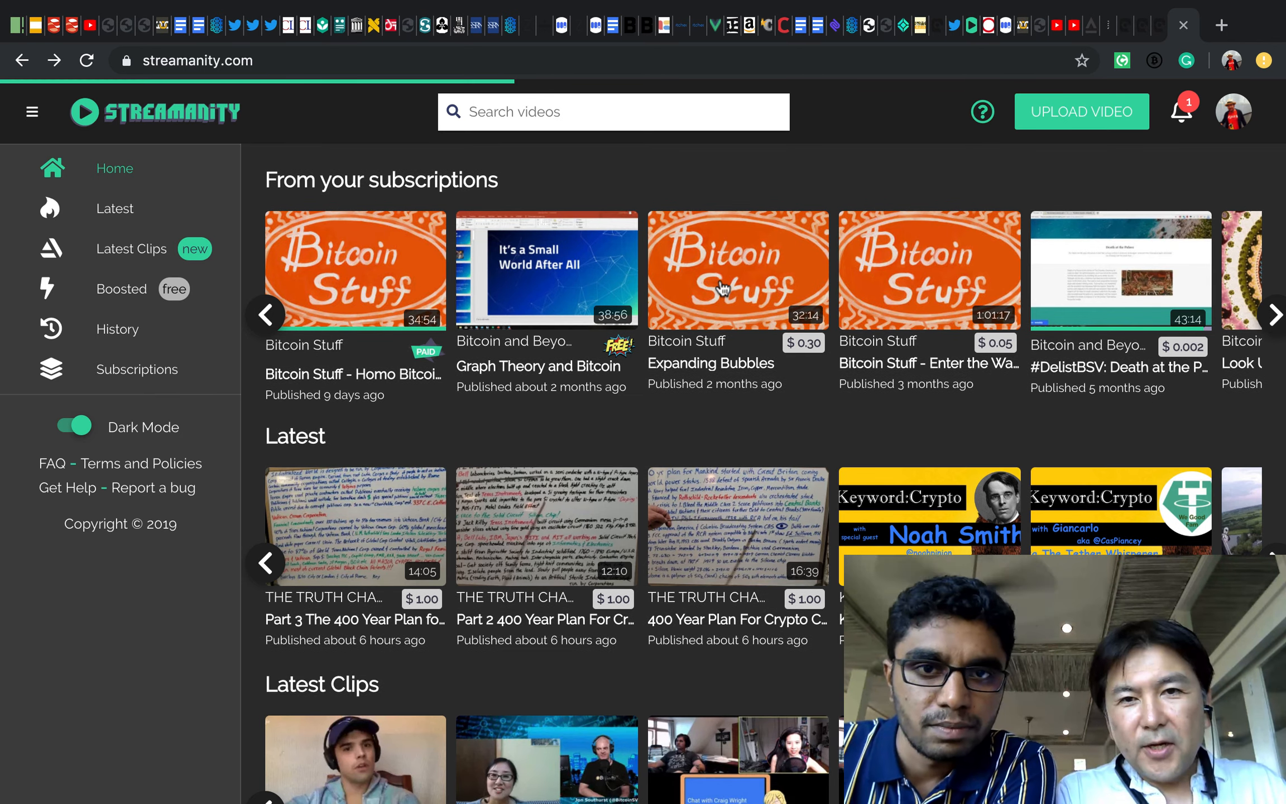
- Open the $0.30 paid video Expanding Bubbles from the subscriptions row
{"action": "left_click", "coordinate": [735, 269]}
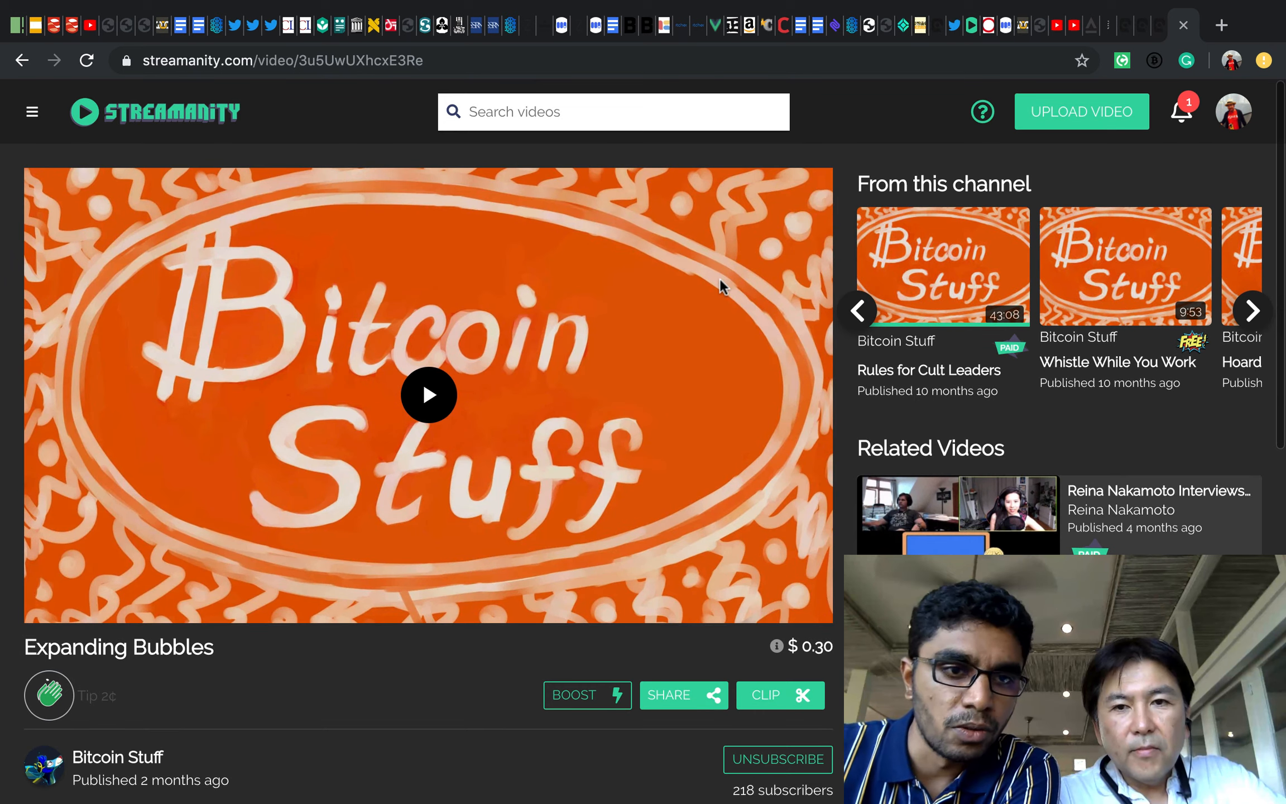
{"action": "mouse_move", "coordinate": [427, 395]}
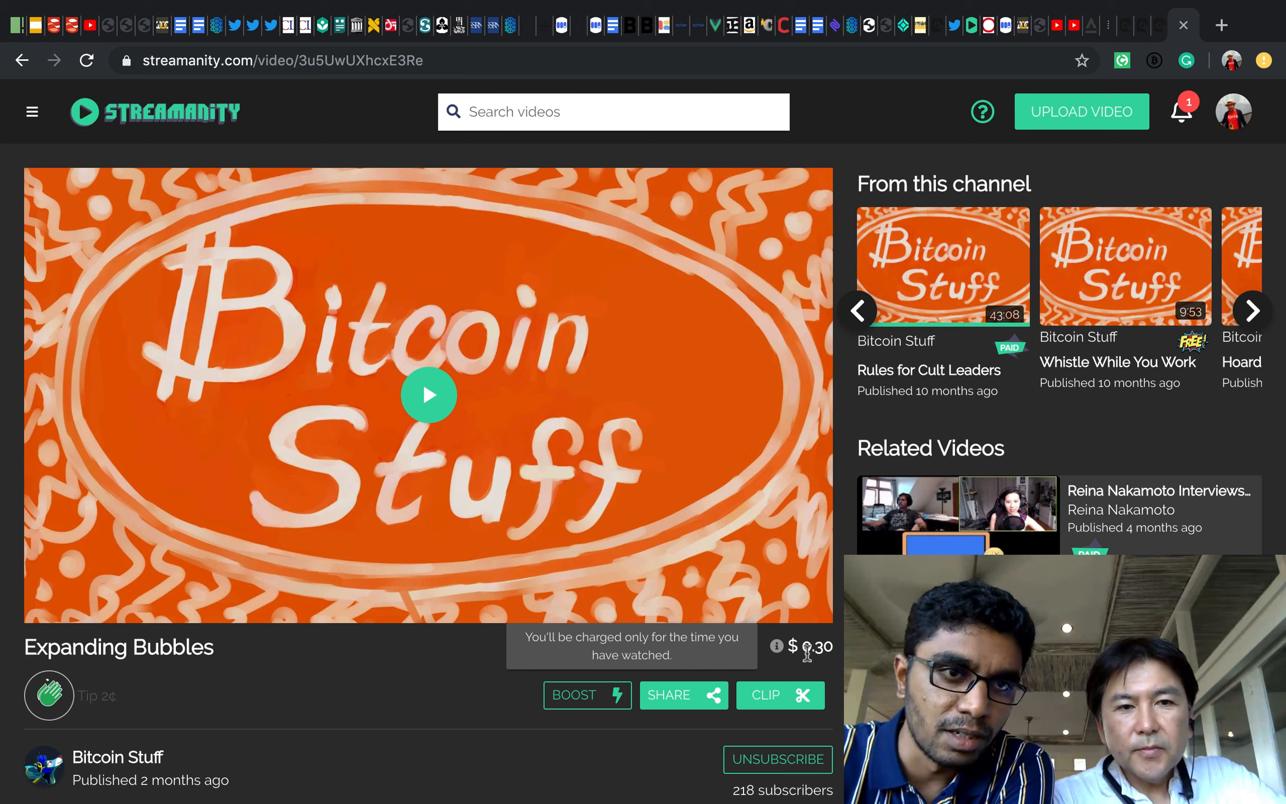
- Start playback of the Expanding Bubbles video
{"action": "left_click", "coordinate": [427, 394]}
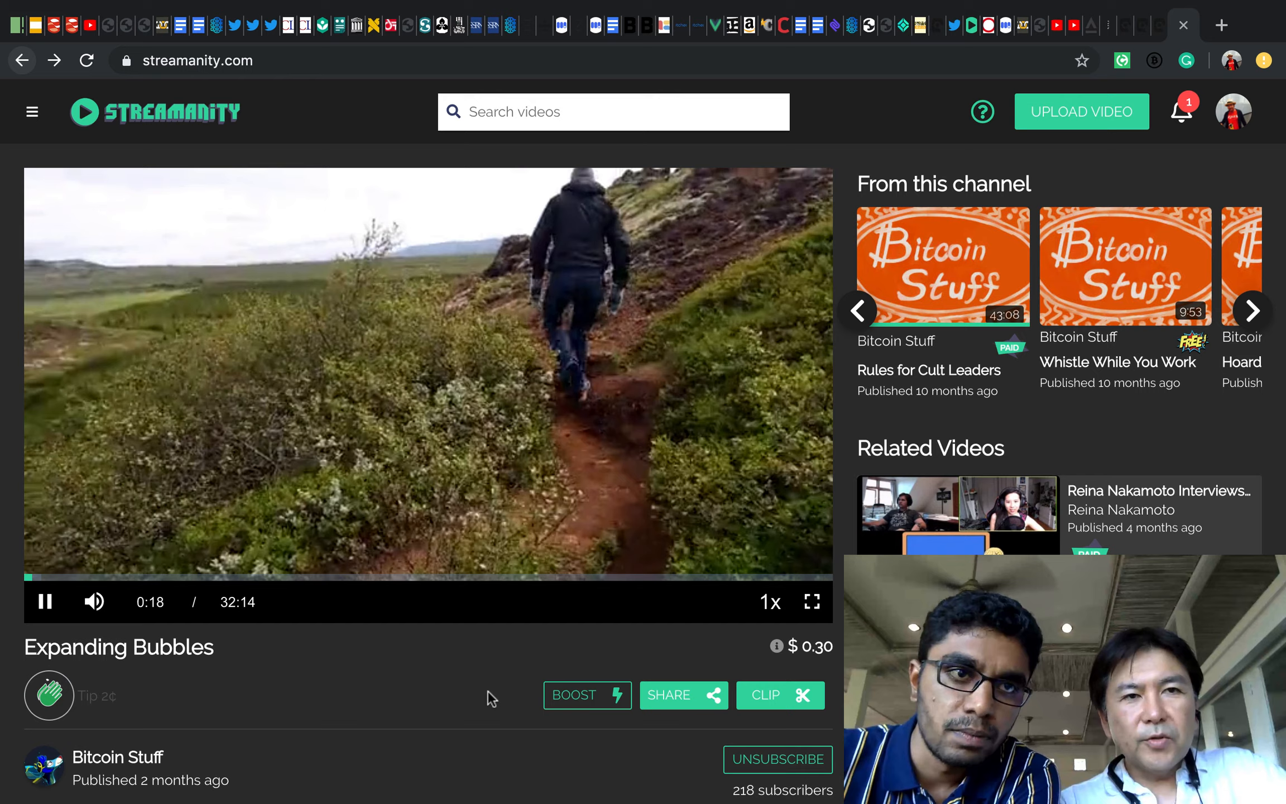
- Return home and open the paid video Bitcoin Stuff - Homo Bitcoinus from subscriptions
{"action": "left_click", "coordinate": [32, 111]}
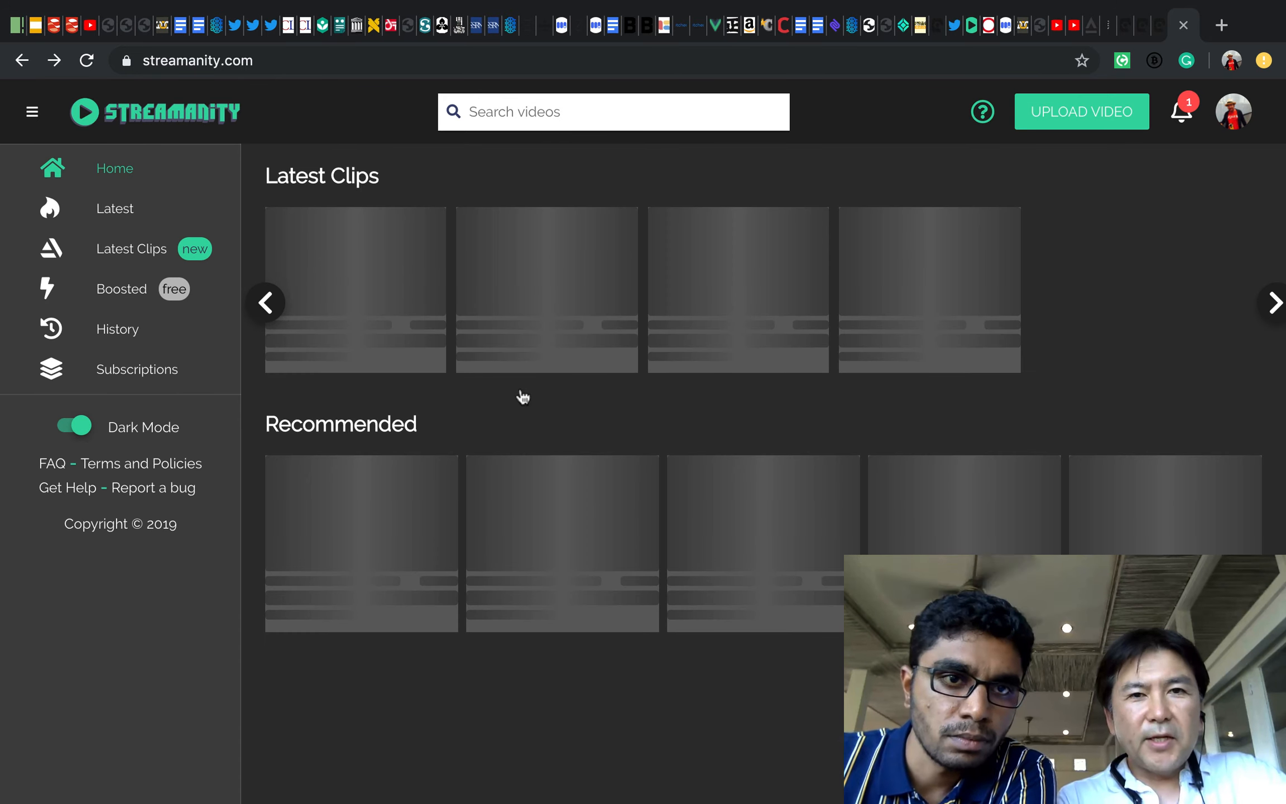
{"action": "mouse_move", "coordinate": [336, 333]}
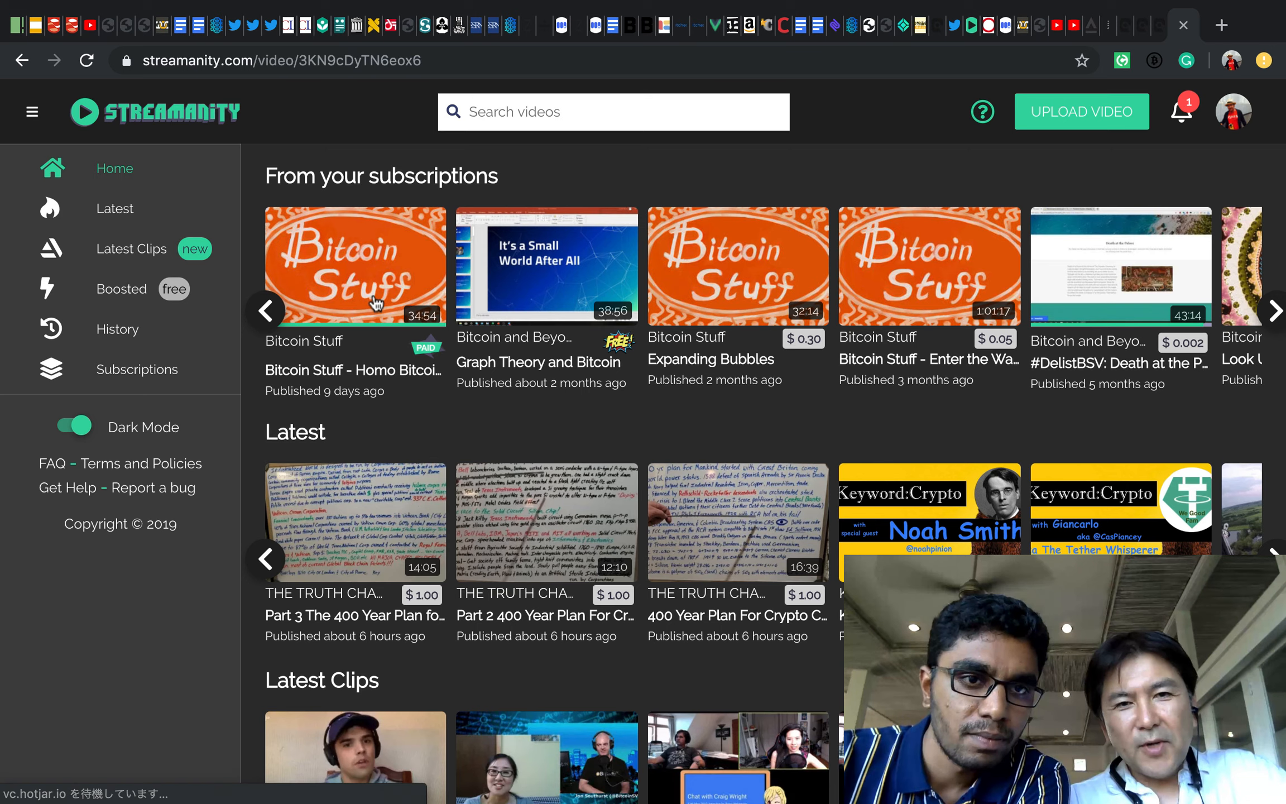
{"action": "left_click", "coordinate": [354, 264]}
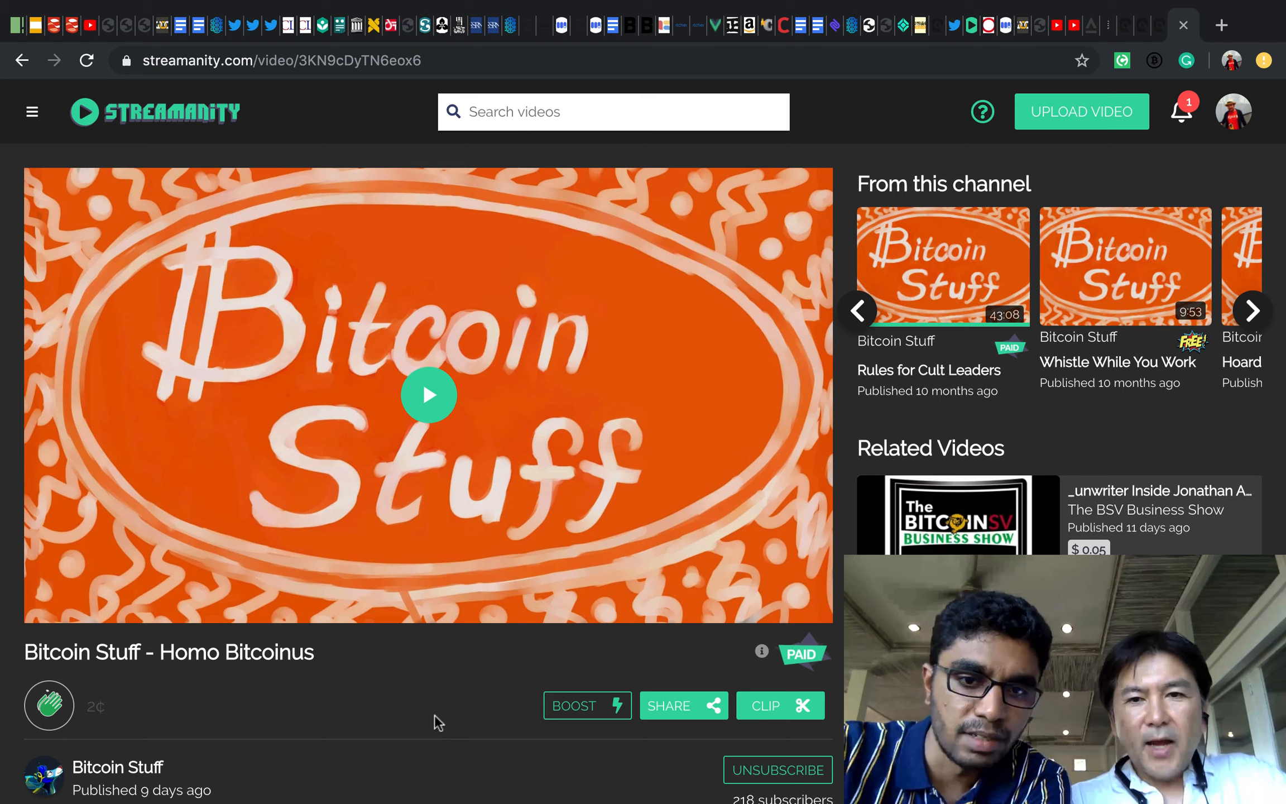
- Start playback of the Bitcoin Stuff - Homo Bitcoinus video
{"action": "left_click", "coordinate": [428, 394]}
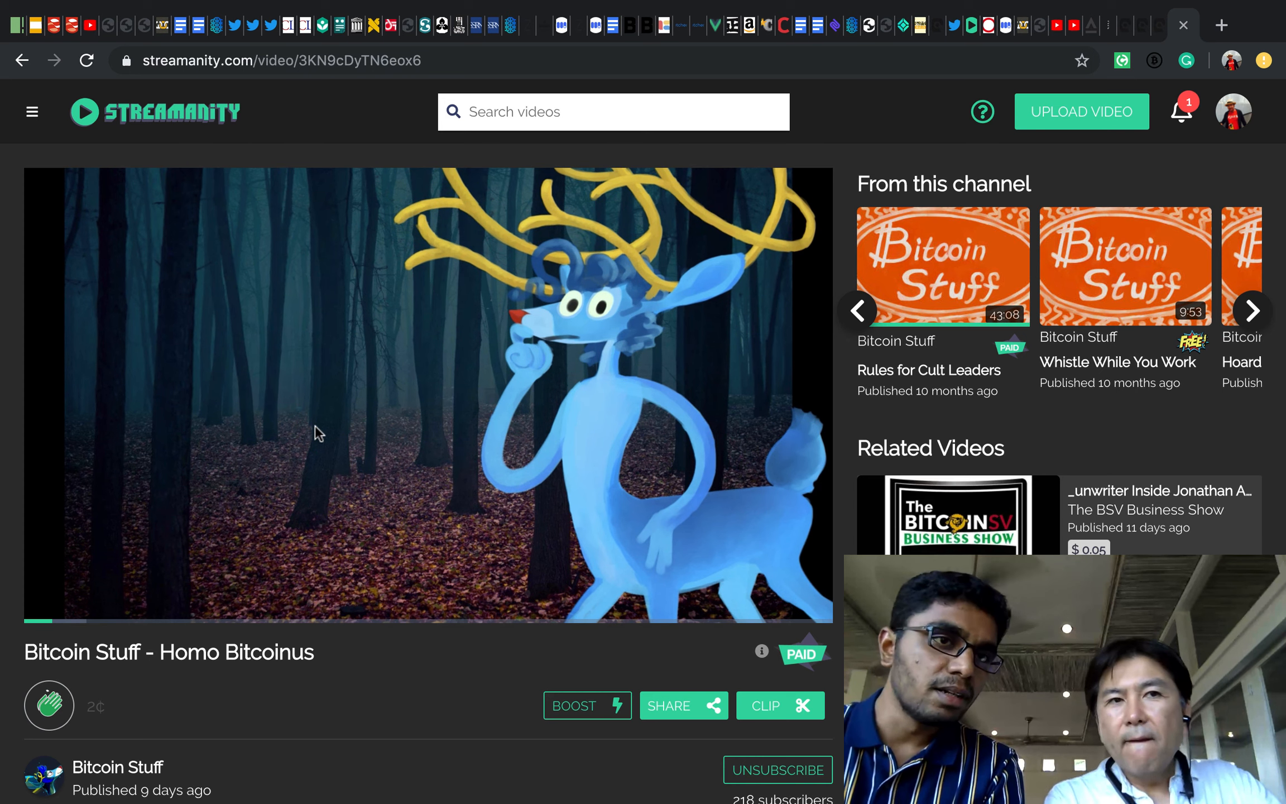
{"action": "mouse_move", "coordinate": [21, 60]}
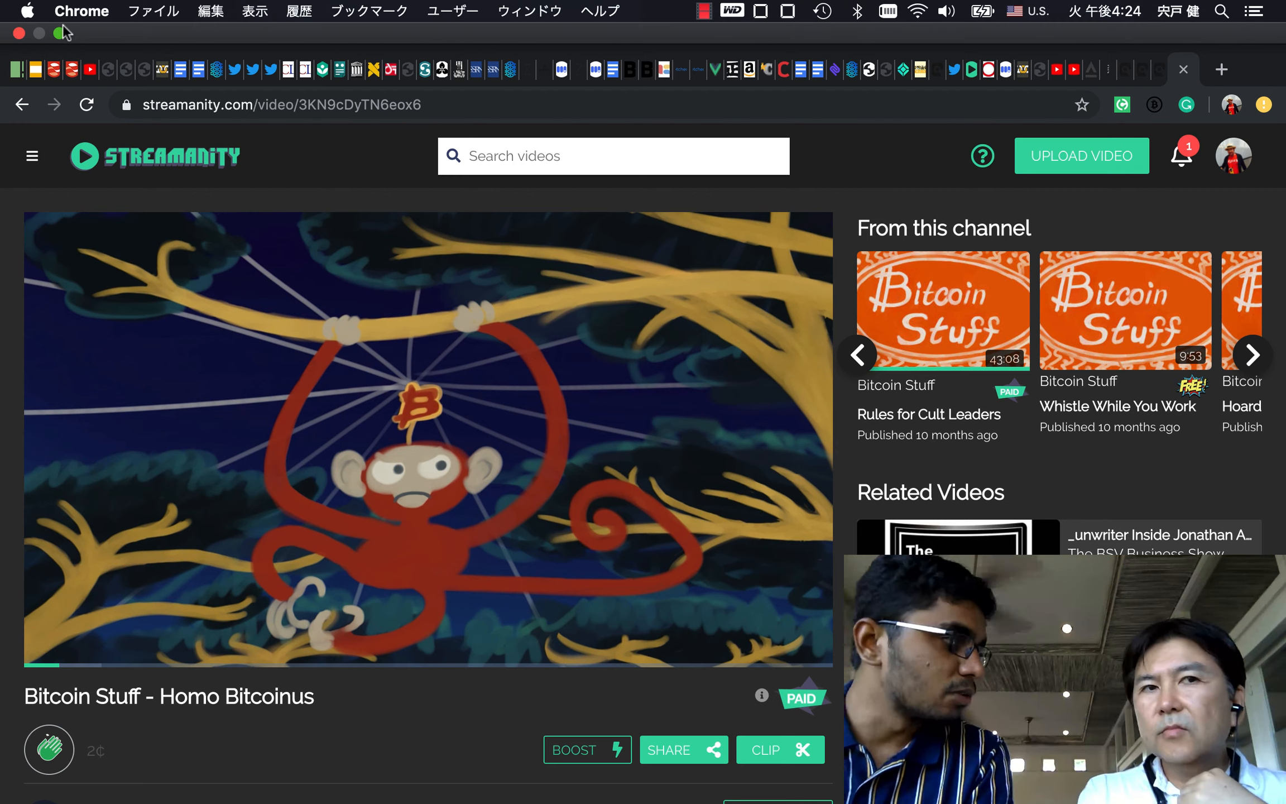
{"action": "mouse_move", "coordinate": [21, 105]}
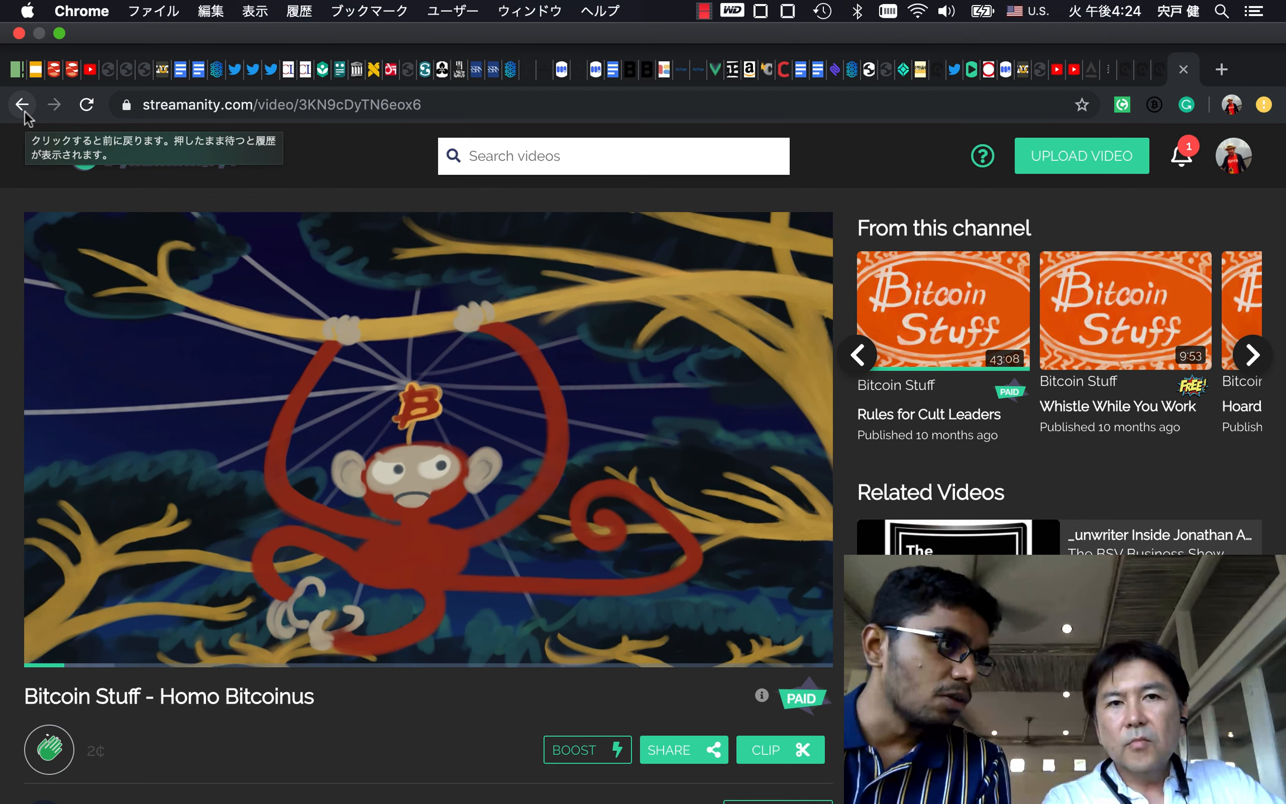
{"action": "mouse_move", "coordinate": [27, 120]}
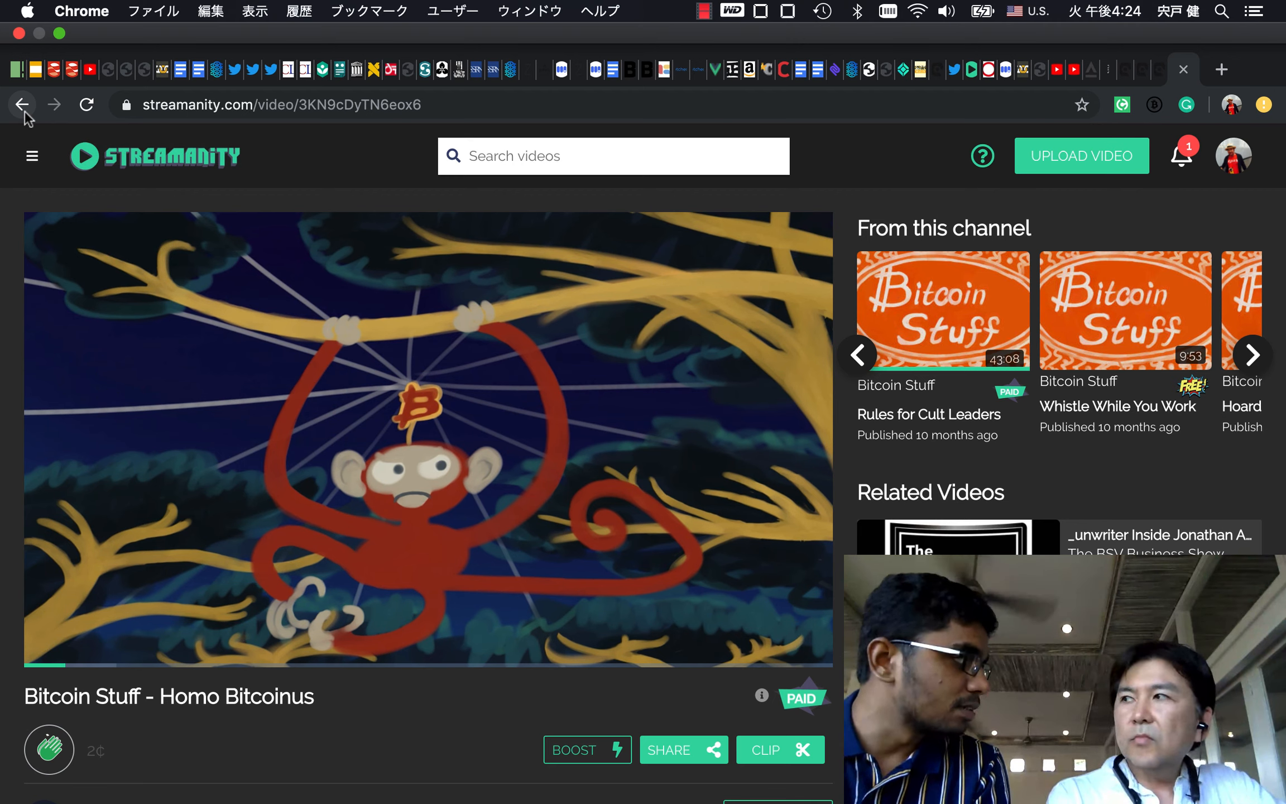
- Leave the video and return to the Streamanity home feed
{"action": "left_click", "coordinate": [21, 105]}
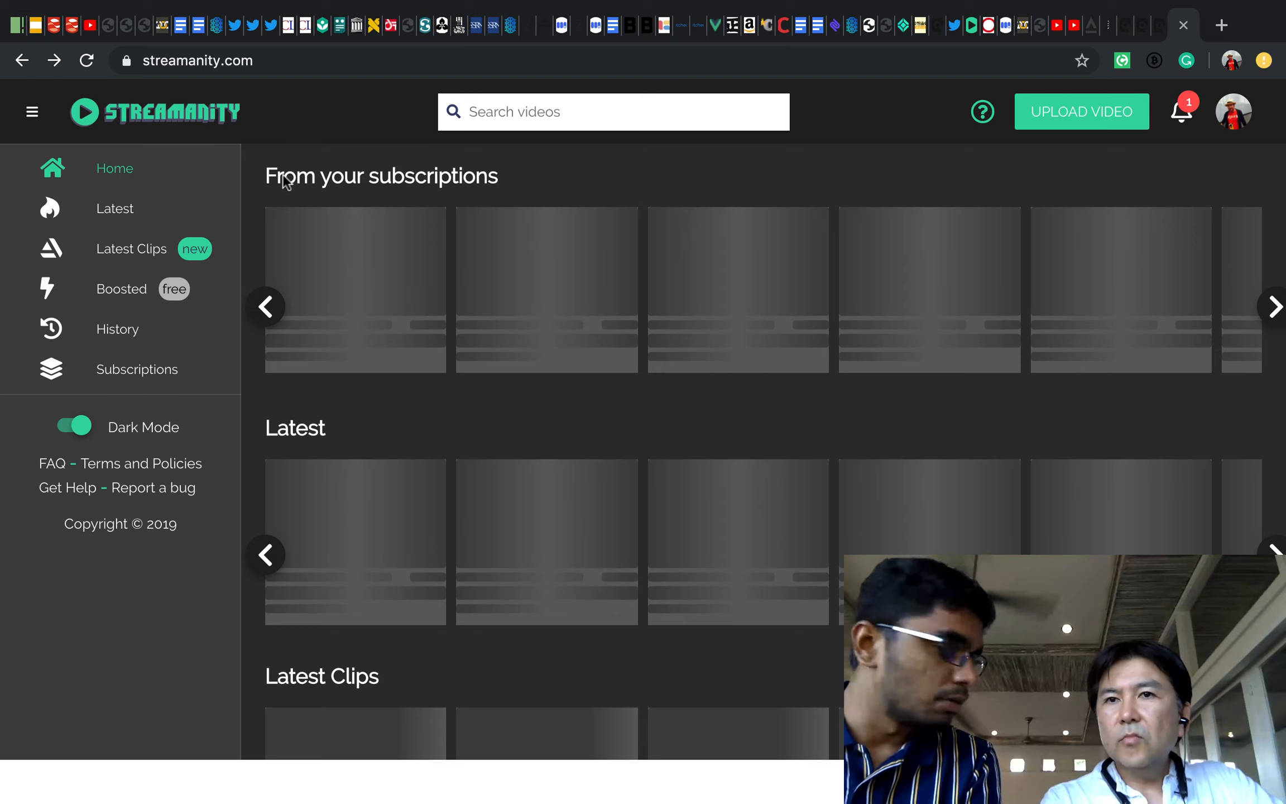
{"action": "mouse_move", "coordinate": [703, 168]}
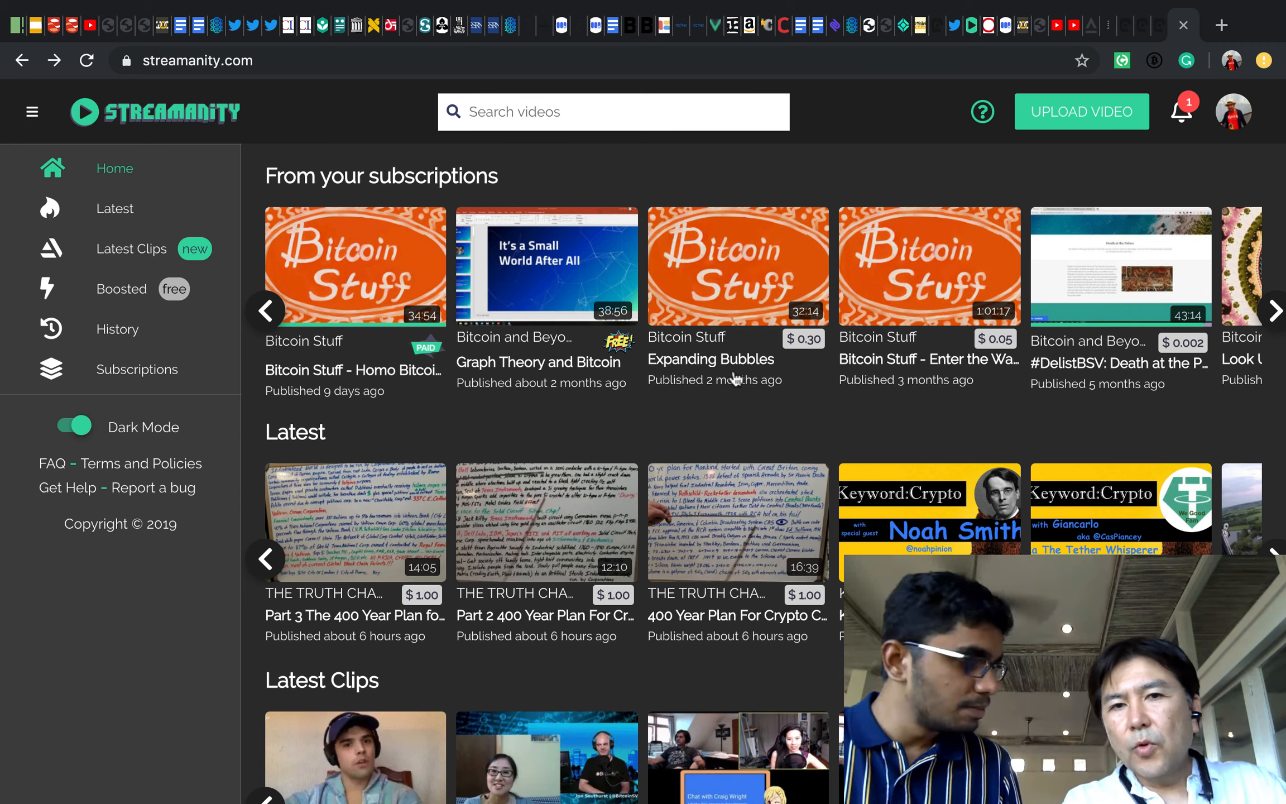
{"action": "mouse_move", "coordinate": [619, 213]}
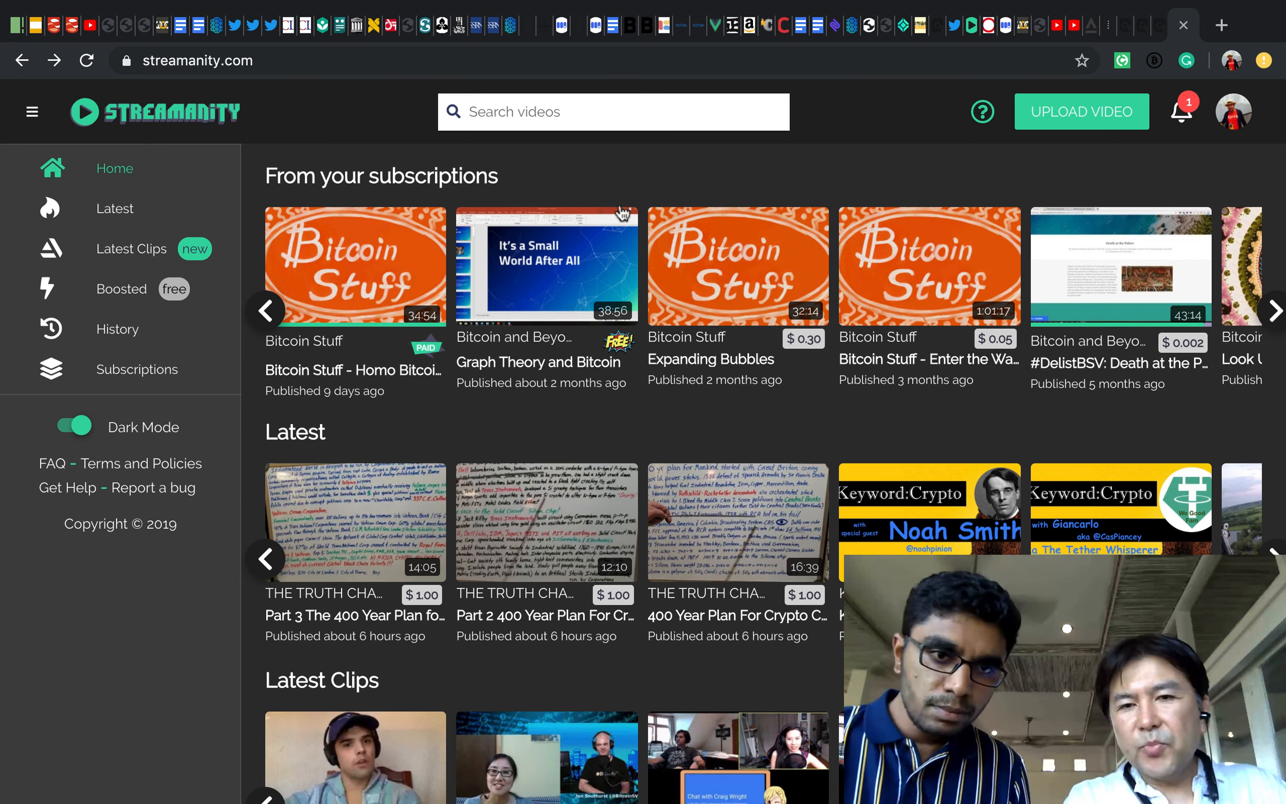
{"action": "mouse_move", "coordinate": [519, 437]}
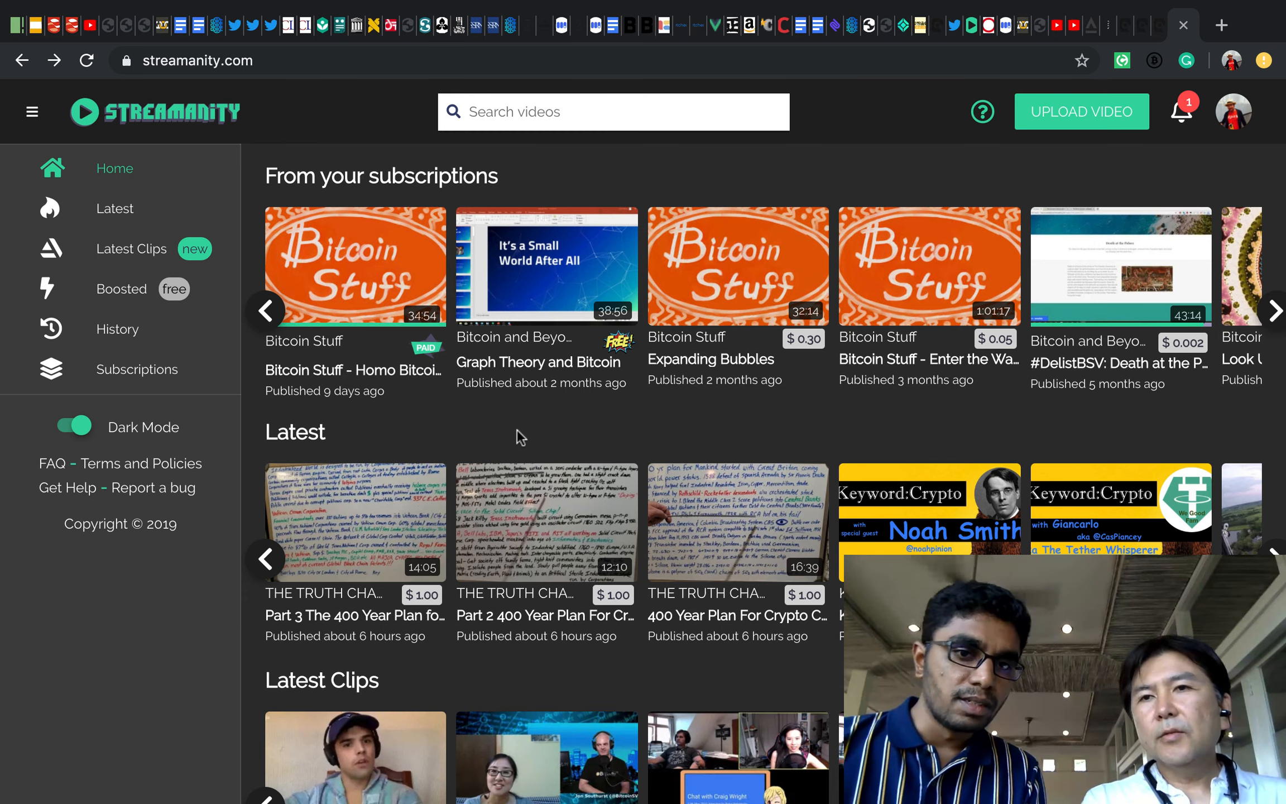
{"action": "mouse_move", "coordinate": [447, 446]}
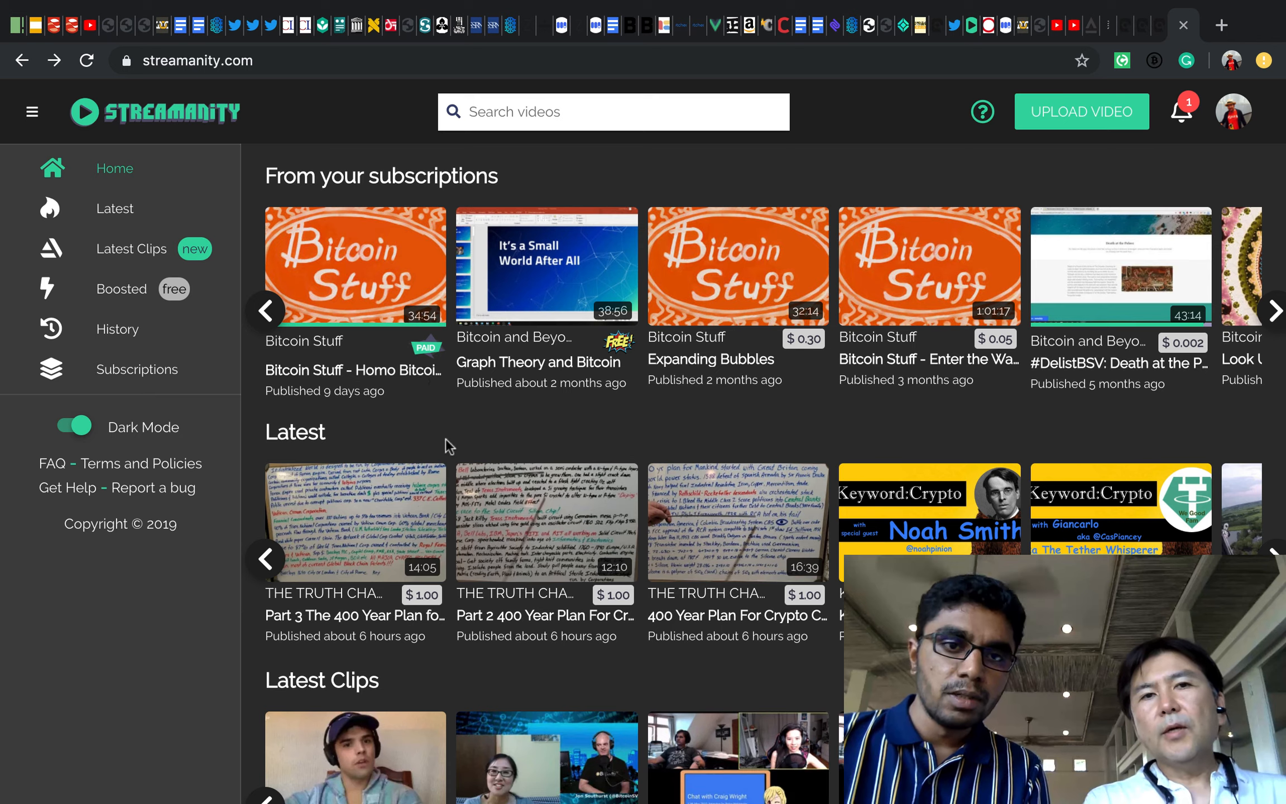
{"action": "mouse_move", "coordinate": [550, 429]}
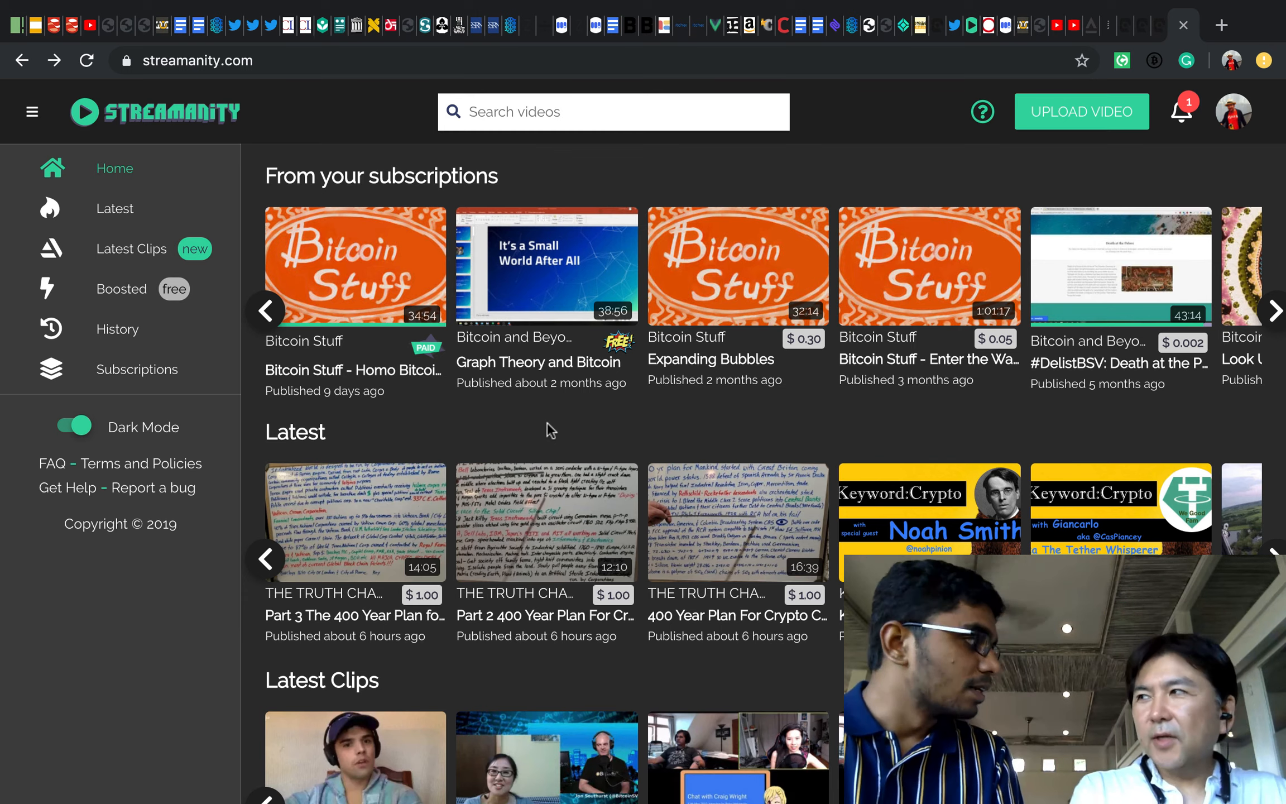
{"action": "mouse_move", "coordinate": [538, 362]}
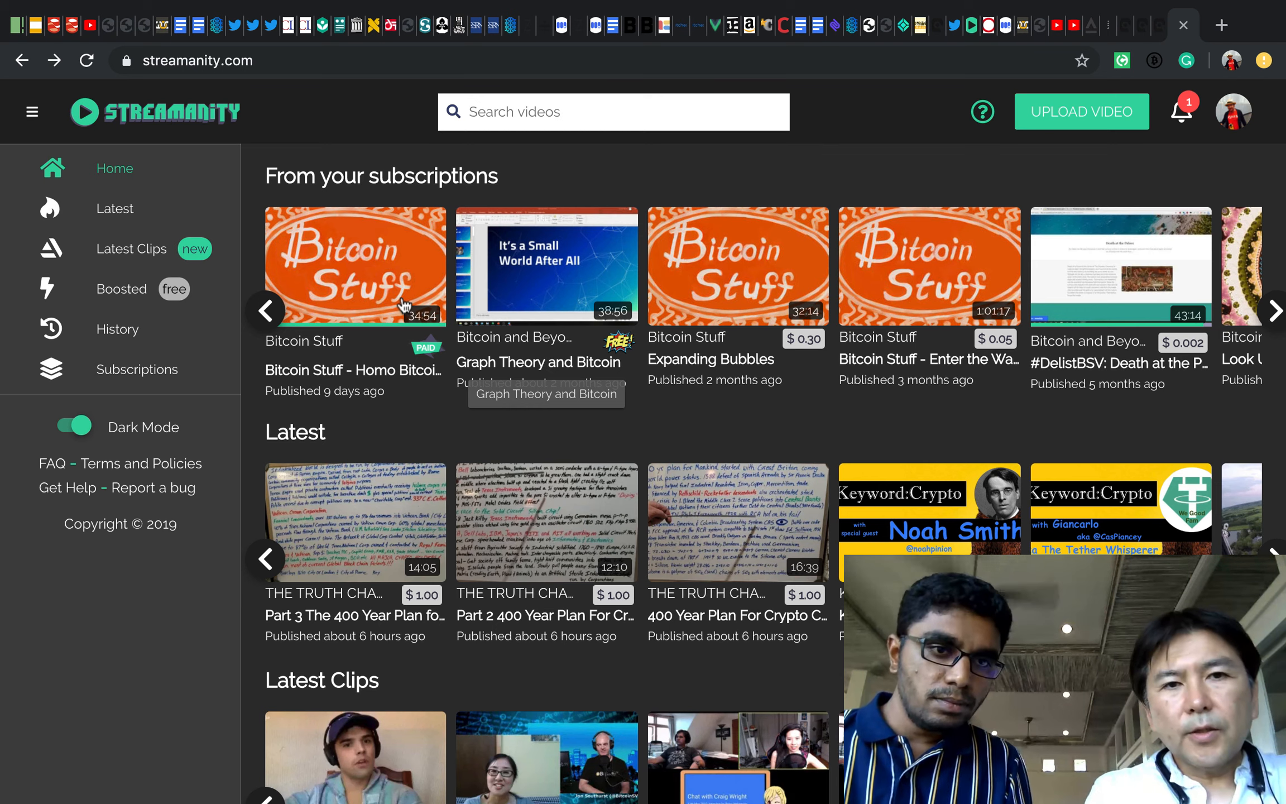
{"action": "mouse_move", "coordinate": [302, 453]}
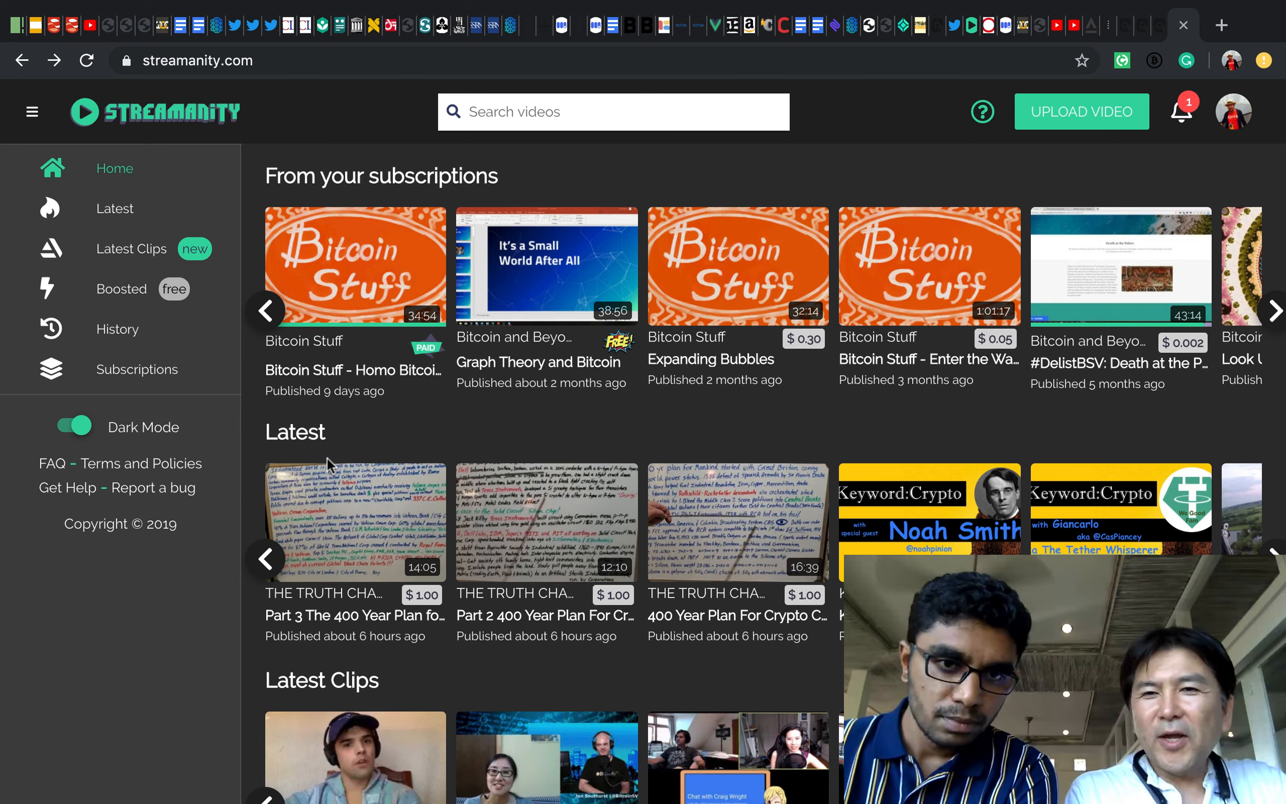
{"action": "mouse_move", "coordinate": [447, 458]}
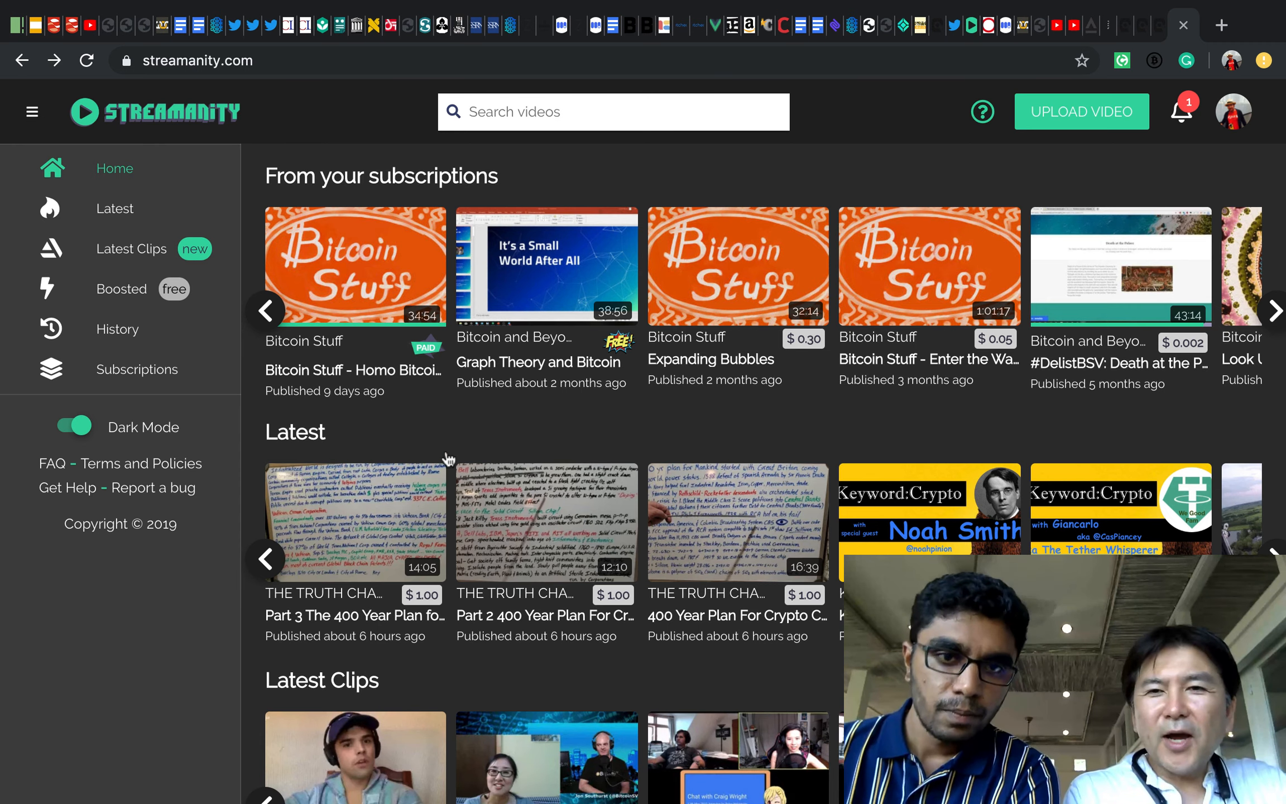
{"action": "mouse_move", "coordinate": [529, 596]}
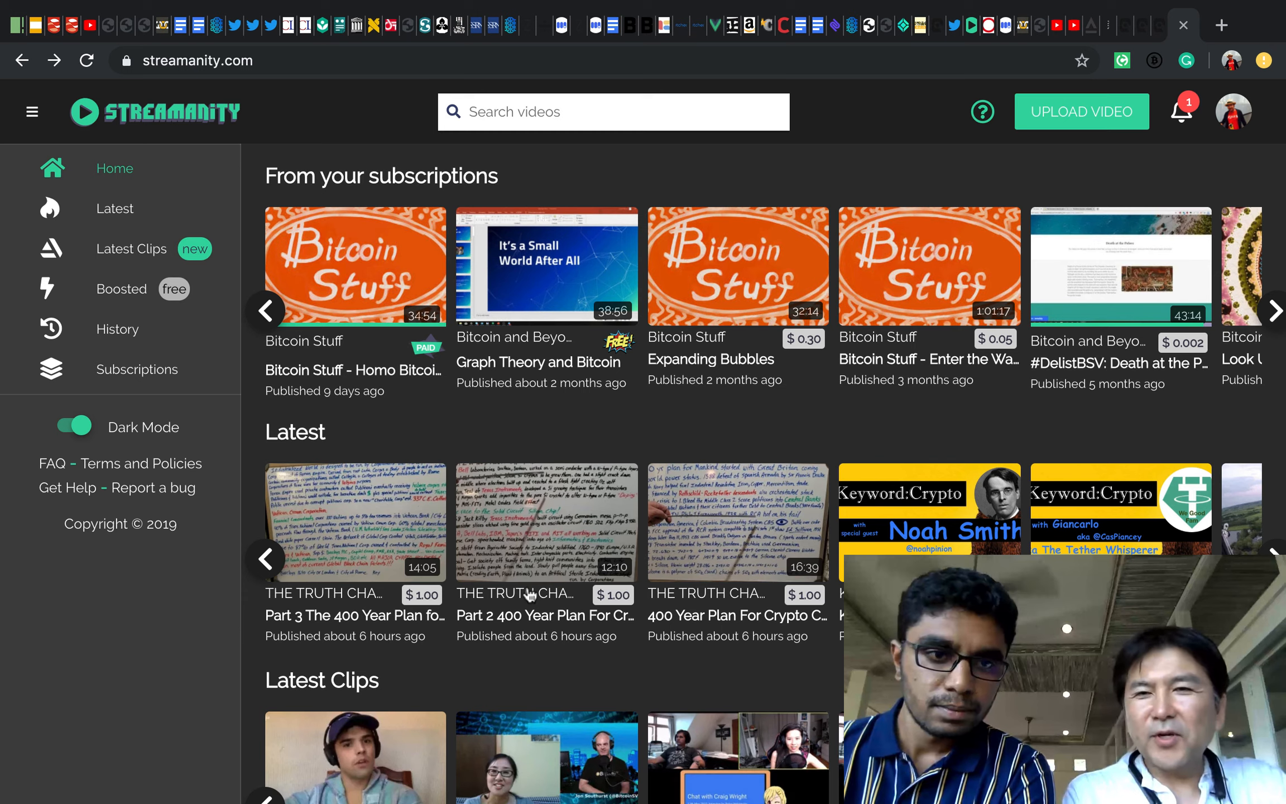
{"action": "mouse_move", "coordinate": [621, 433]}
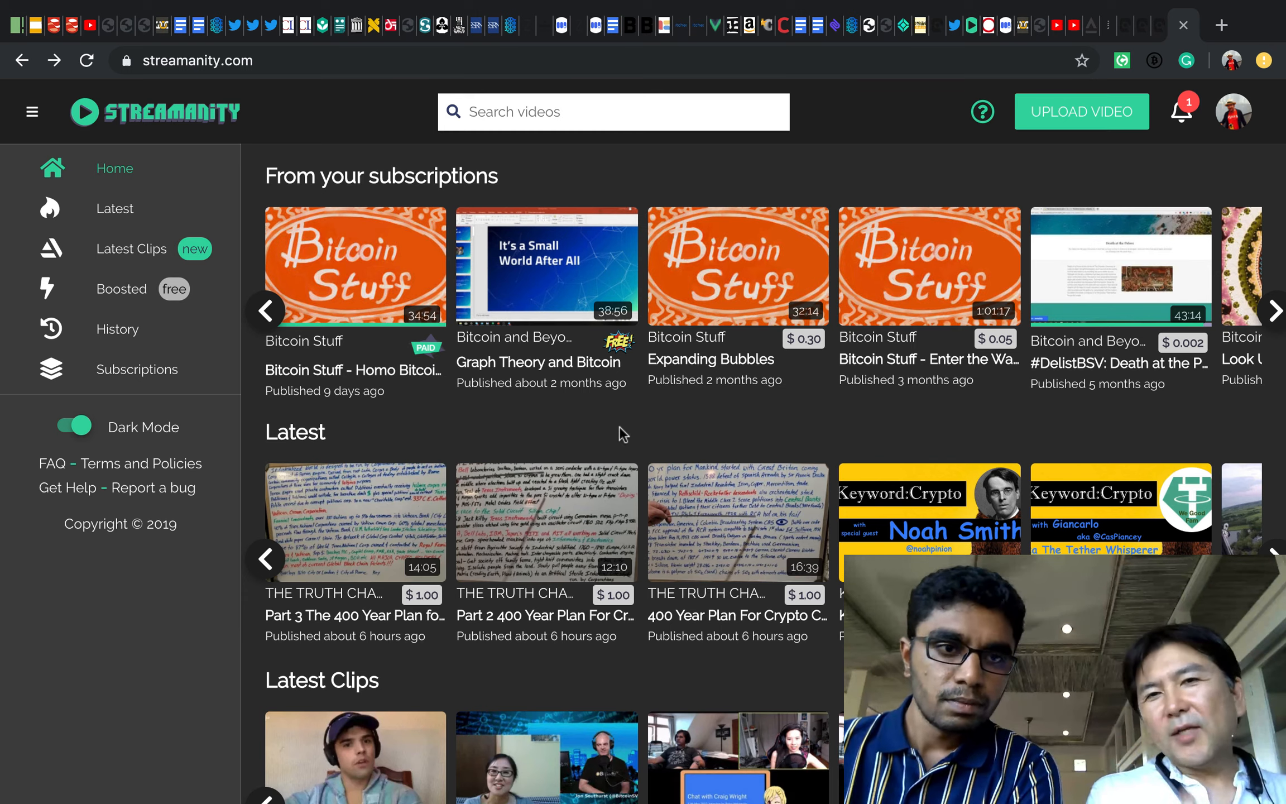